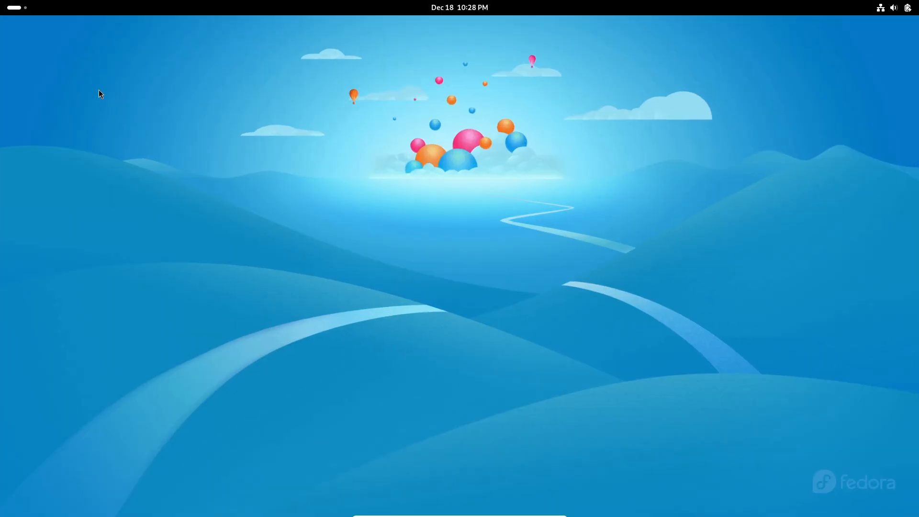
# - Show the GNOME Shell grid of installed applications
pyautogui.click(553, 486)
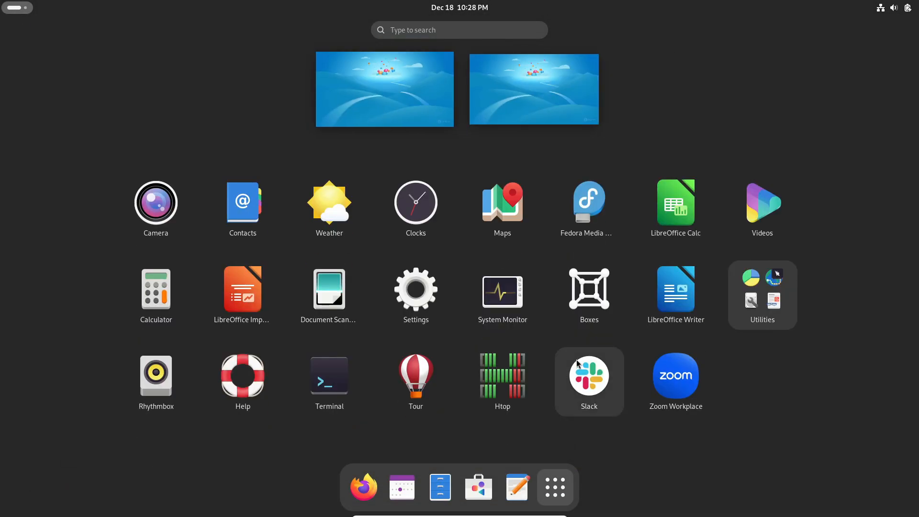
# - In GNOME Settings, visit Bluetooth then Appearance and switch to the dark blue hills wallpaper
pyautogui.click(414, 288)
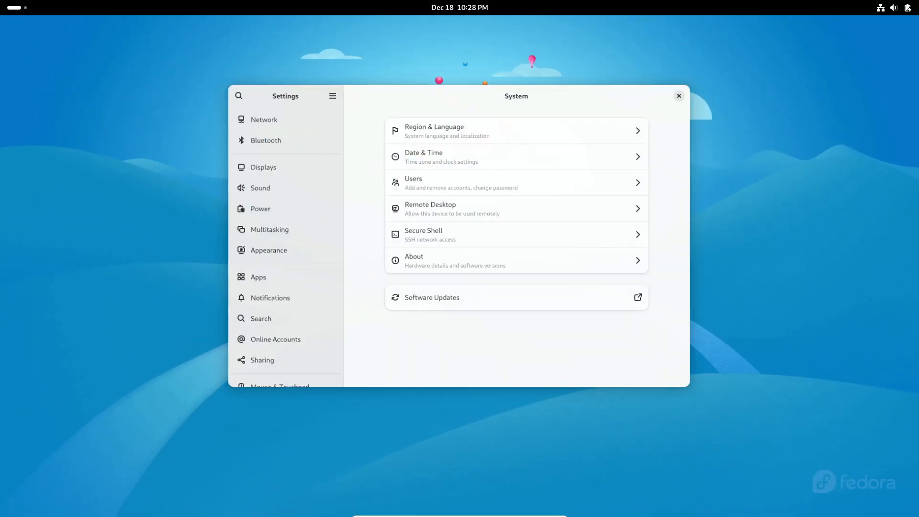
pyautogui.scroll(-3)
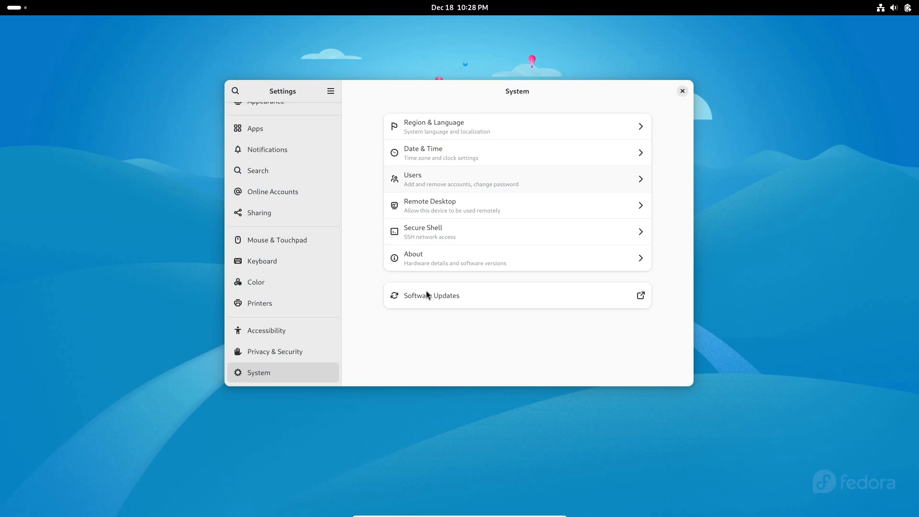
pyautogui.click(261, 136)
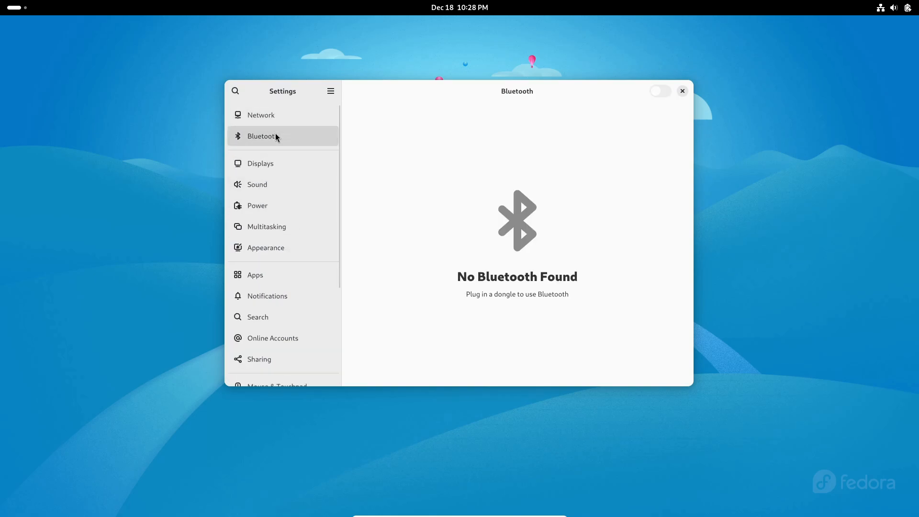
pyautogui.click(265, 247)
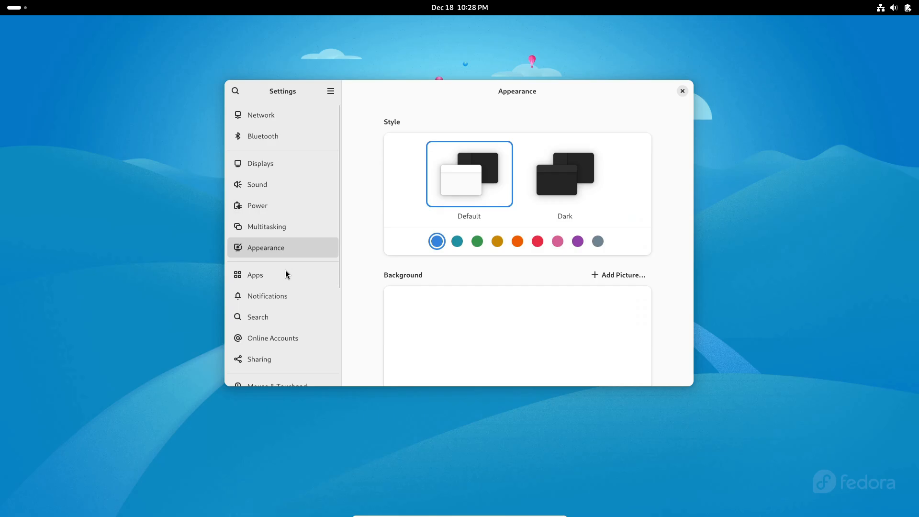
pyautogui.click(477, 241)
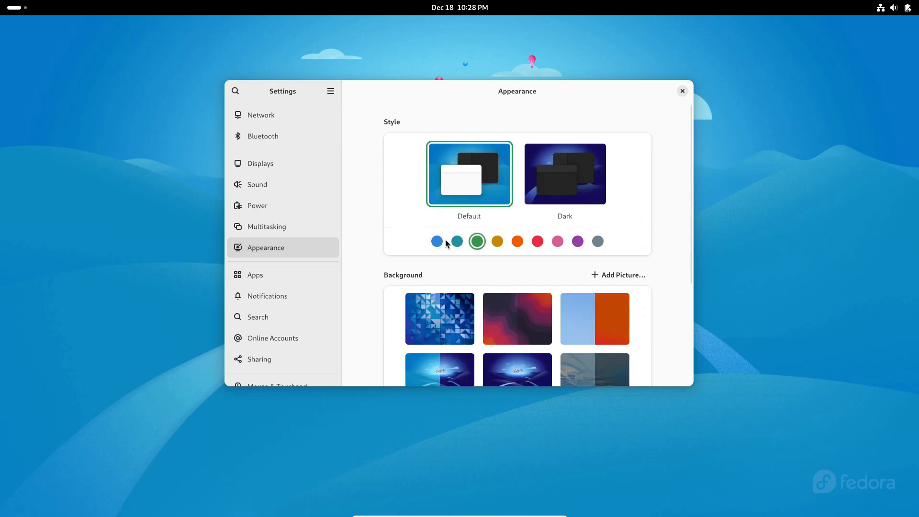
# - Look through the Apps, Keyboard and Printers settings pages
pyautogui.scroll(-3)
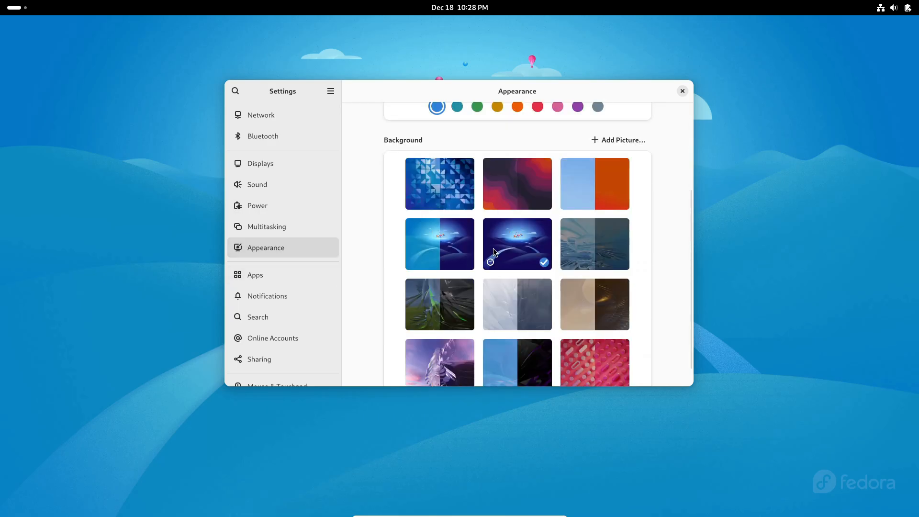
pyautogui.click(255, 275)
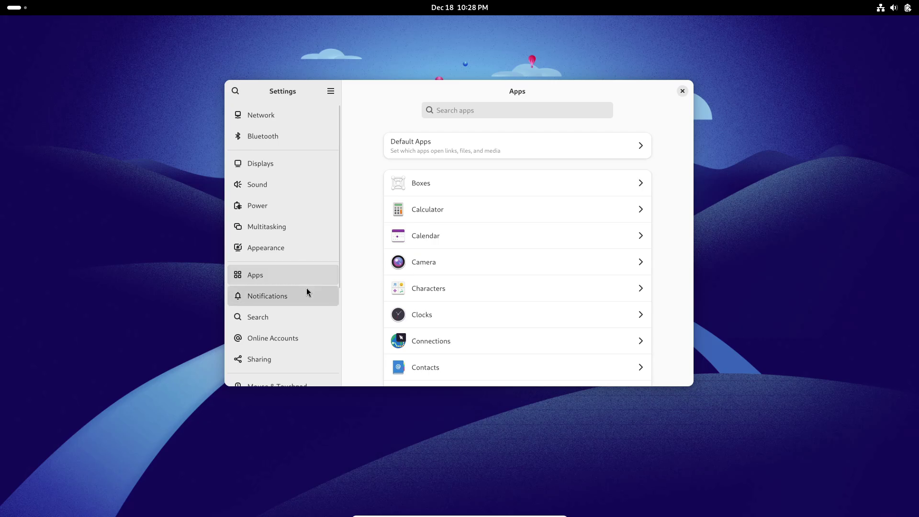
pyautogui.click(262, 271)
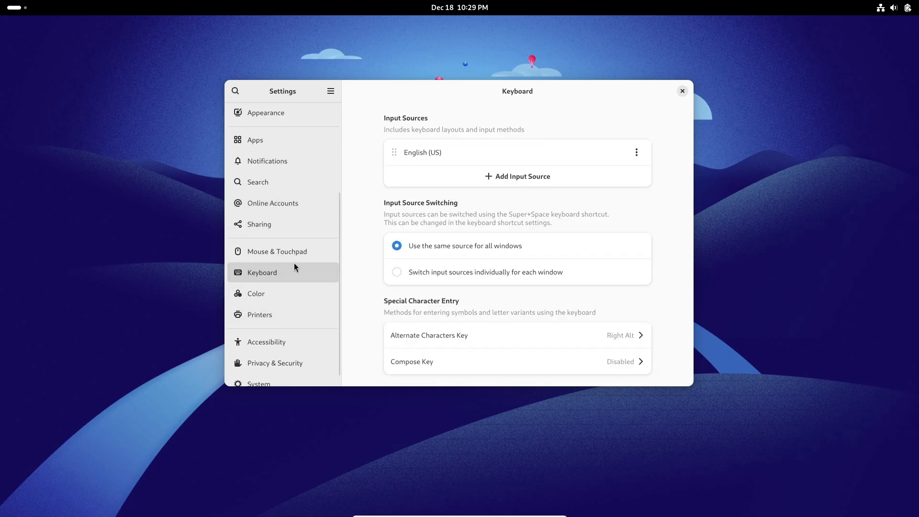
pyautogui.click(259, 314)
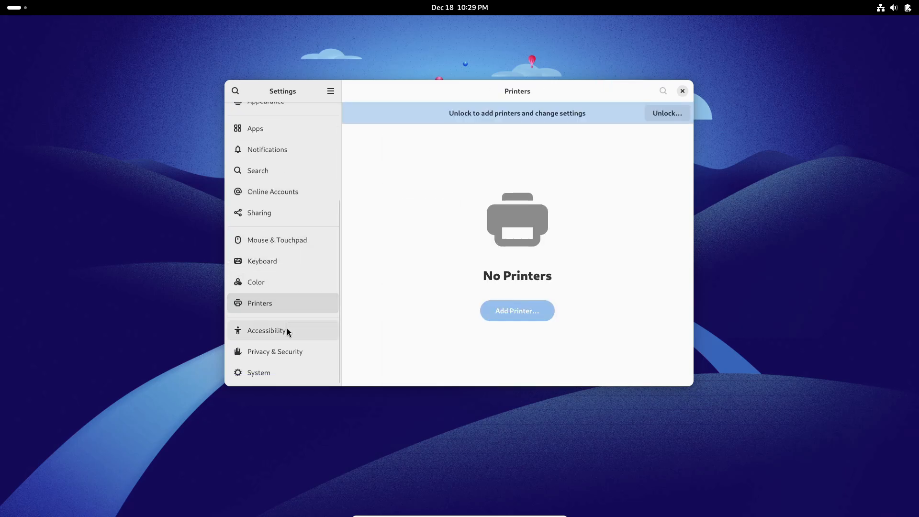
pyautogui.click(258, 372)
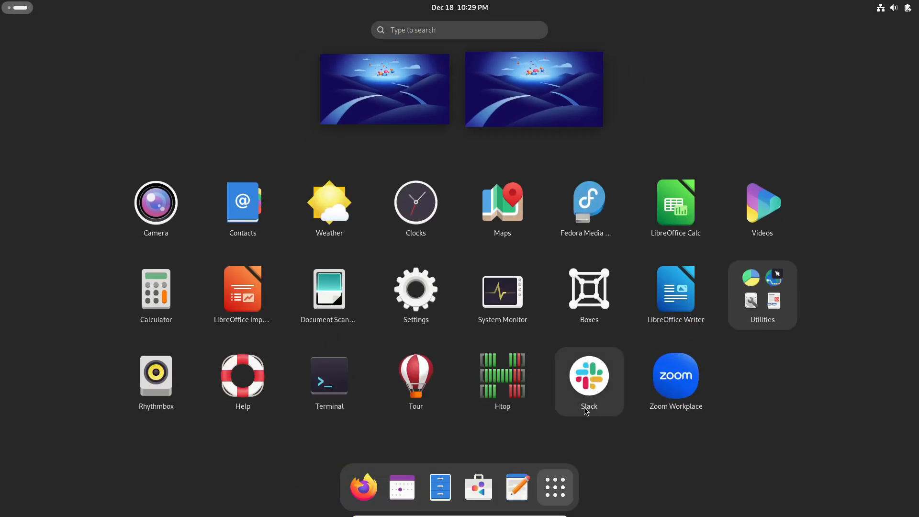
pyautogui.moveTo(443, 346)
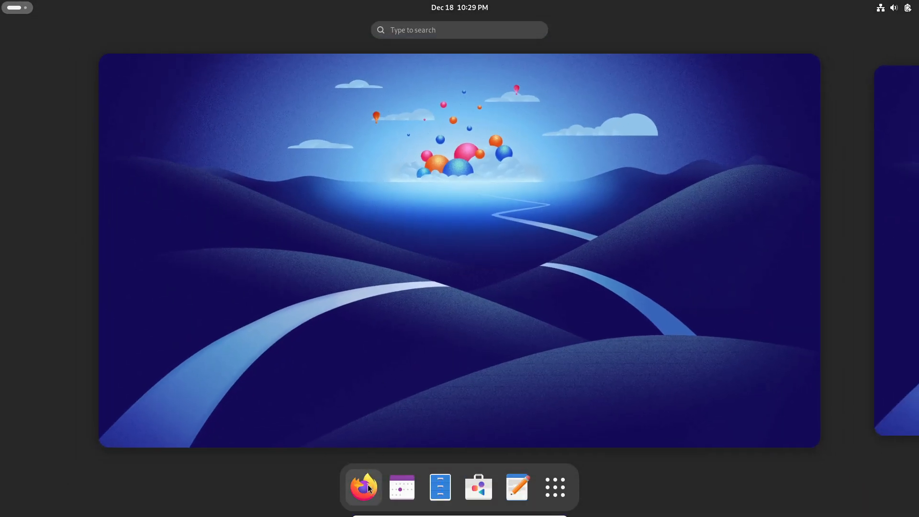
# - Launch Firefox and search Google for 'fedora asahi remix' in the only remaining tab
pyautogui.click(363, 486)
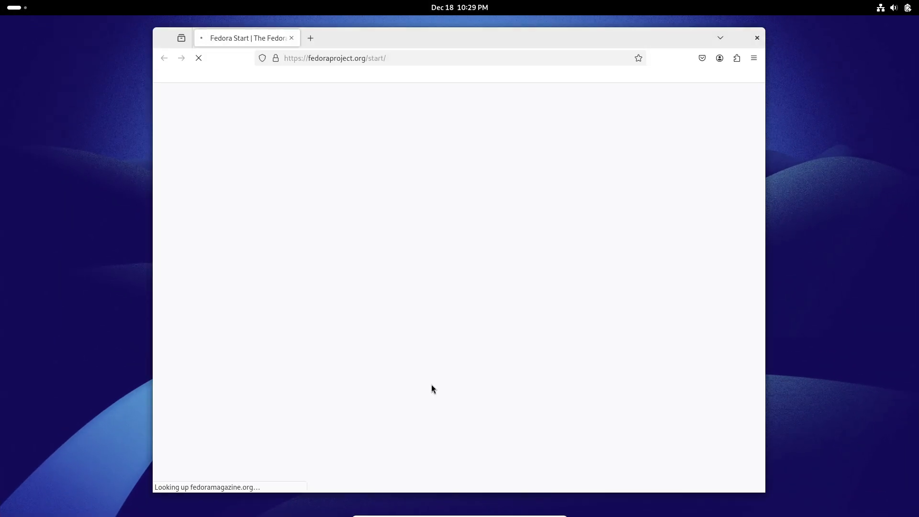
pyautogui.click(310, 38)
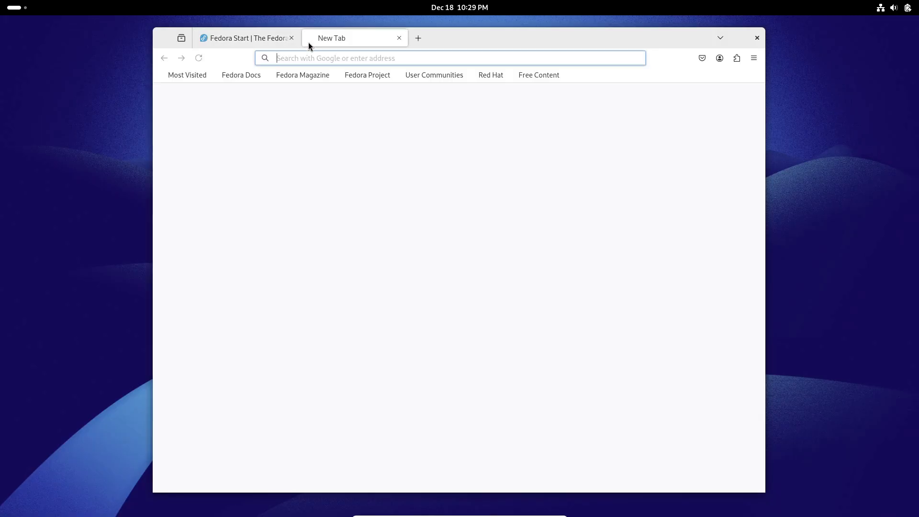
pyautogui.click(450, 57)
pyautogui.write('fedora as')
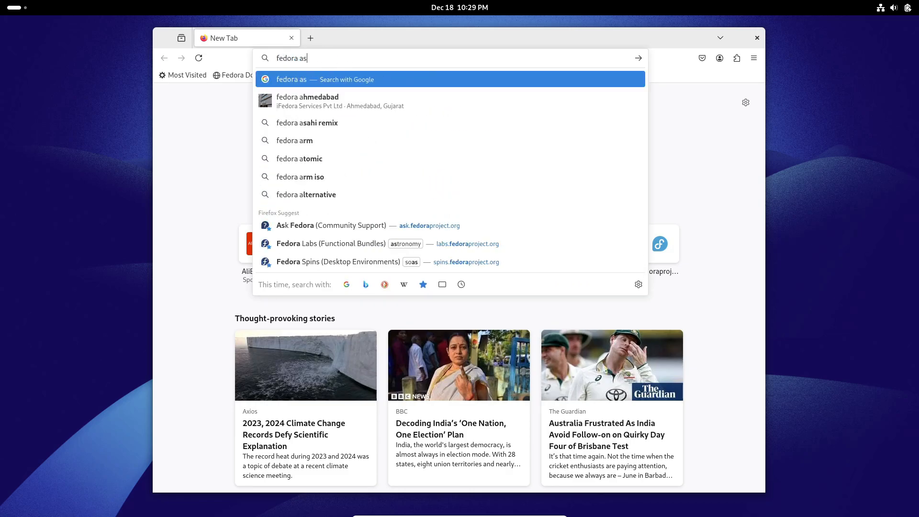
pyautogui.click(306, 122)
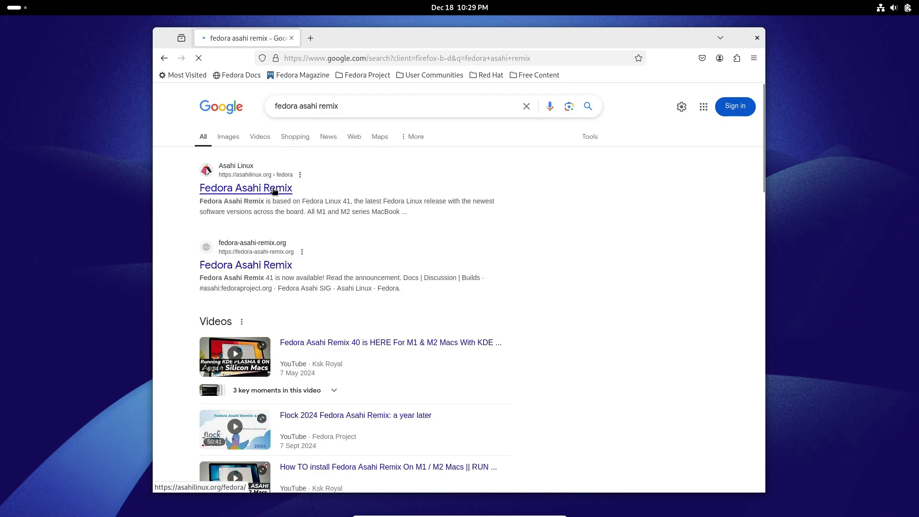
# - Open the Fedora Asahi Remix result and browse its graphics, audio and device support sections
pyautogui.click(246, 188)
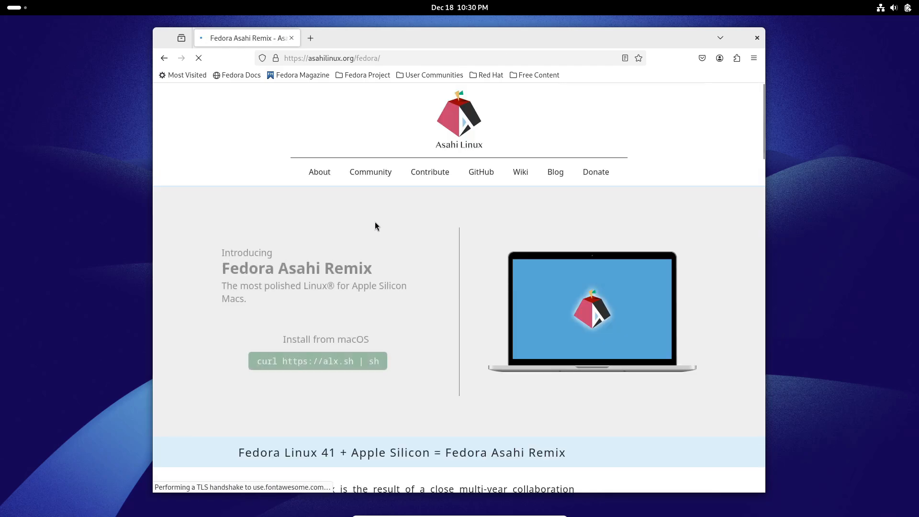
pyautogui.scroll(-3)
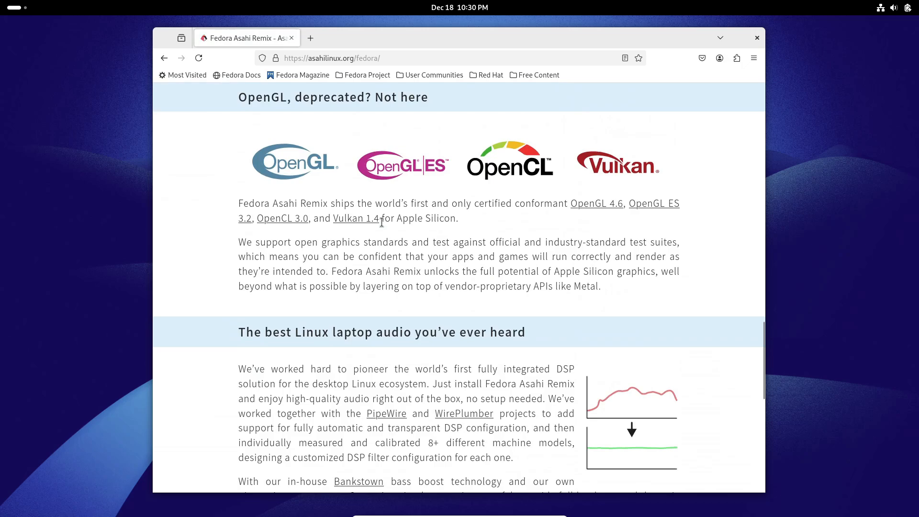
pyautogui.scroll(-3)
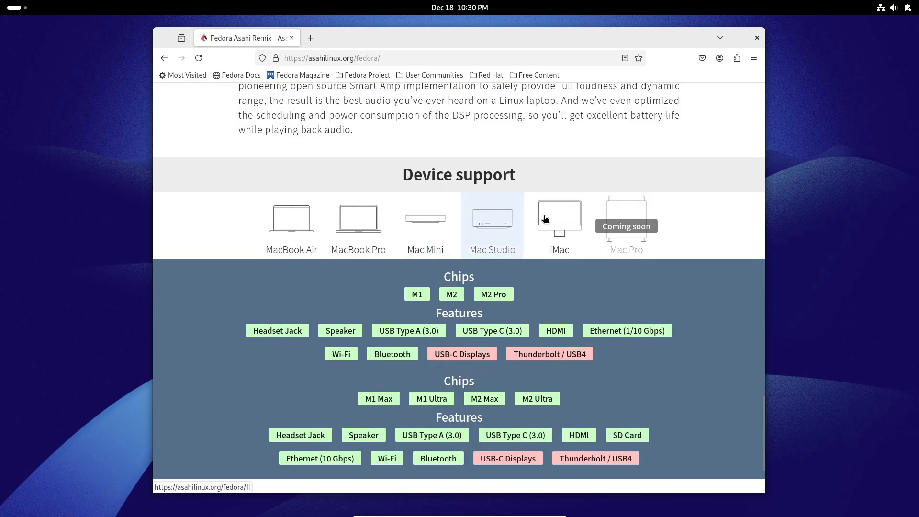
pyautogui.click(425, 225)
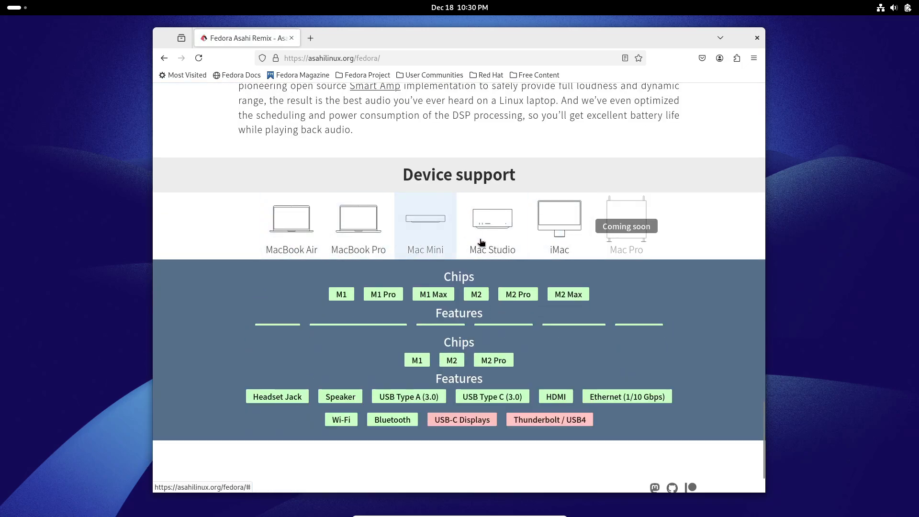
pyautogui.scroll(3)
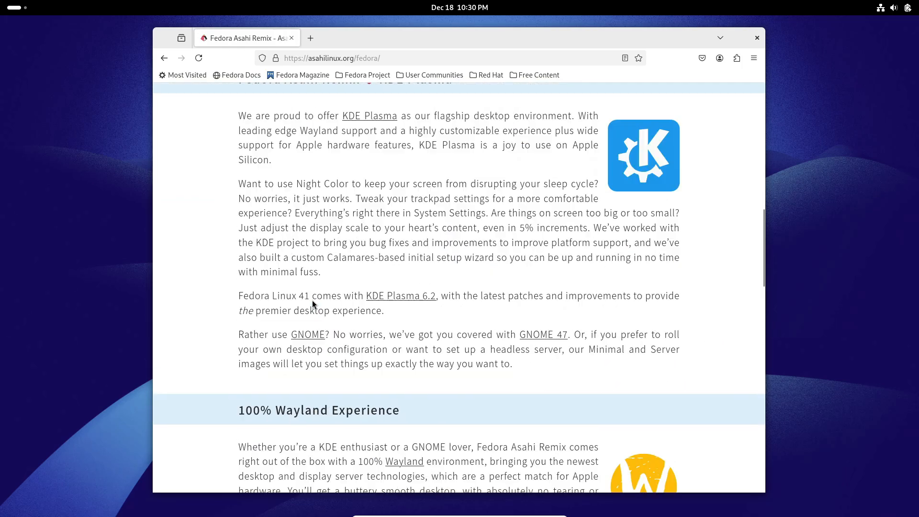
pyautogui.scroll(3)
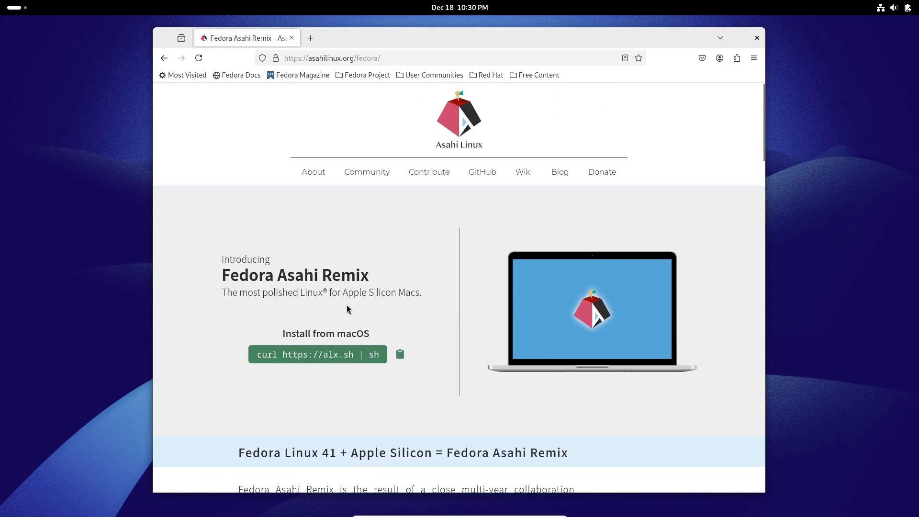
pyautogui.scroll(-3)
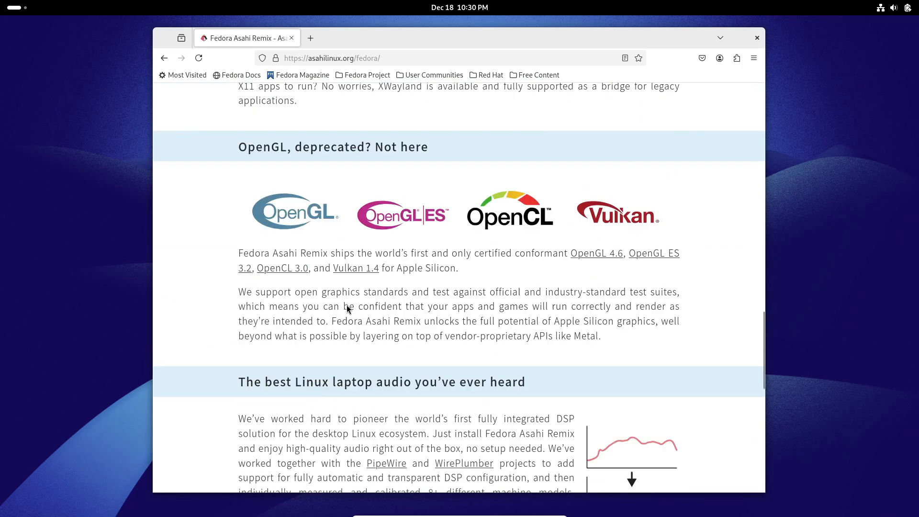
# - Compare device support for MacBook Pro, MacBook Air, Mac Studio, and finally iMac
pyautogui.scroll(-3)
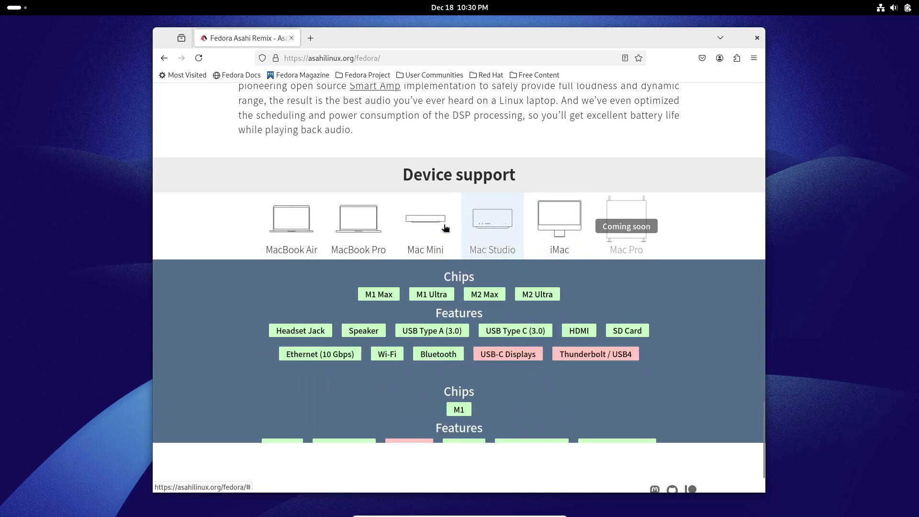
pyautogui.click(358, 220)
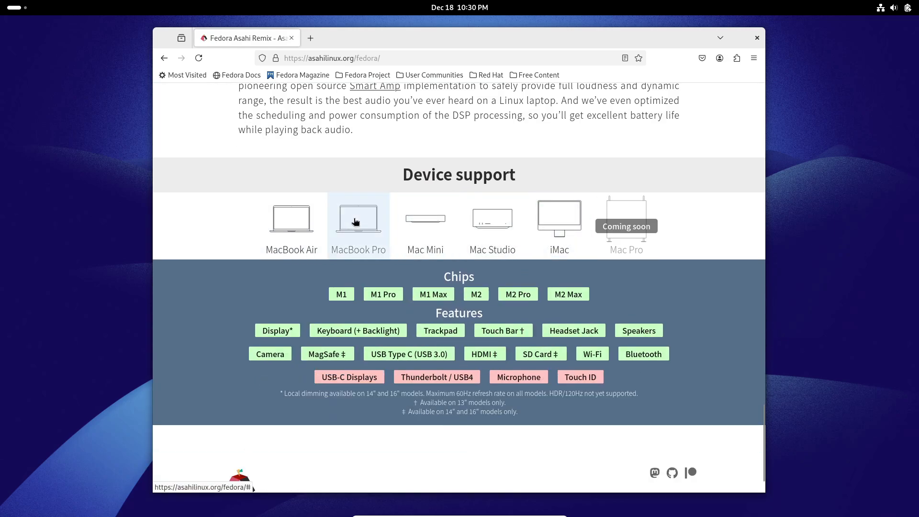
pyautogui.click(291, 220)
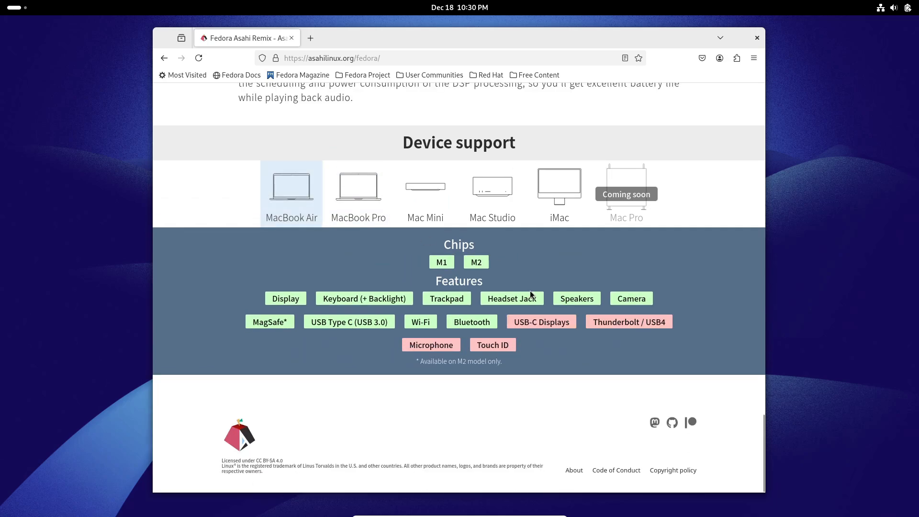
pyautogui.moveTo(345, 357)
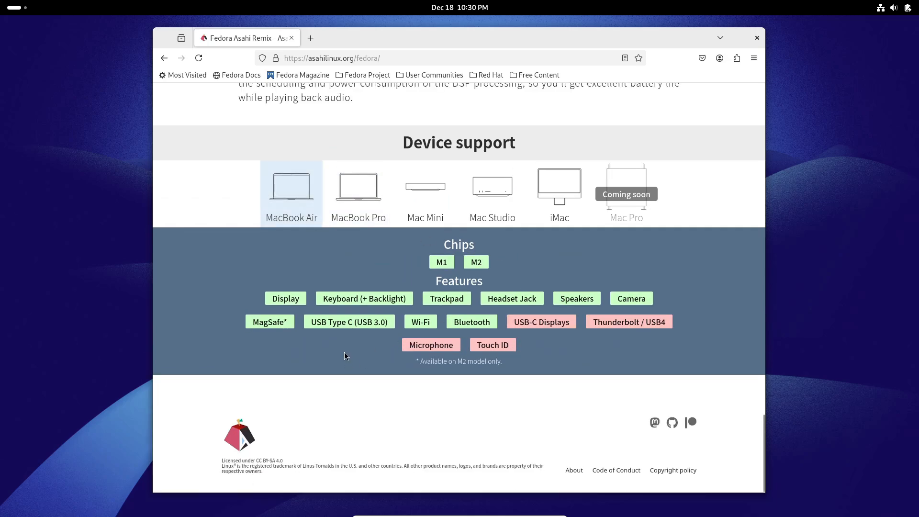
pyautogui.moveTo(351, 252)
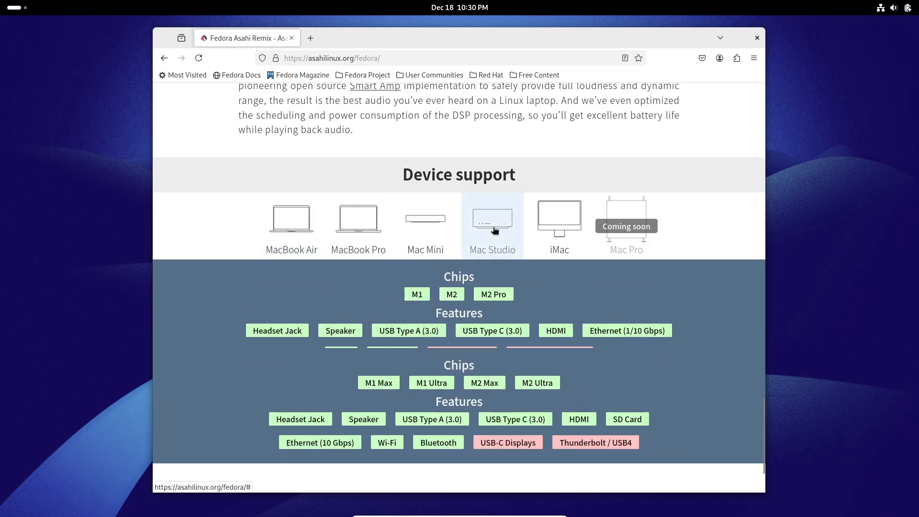
pyautogui.click(558, 224)
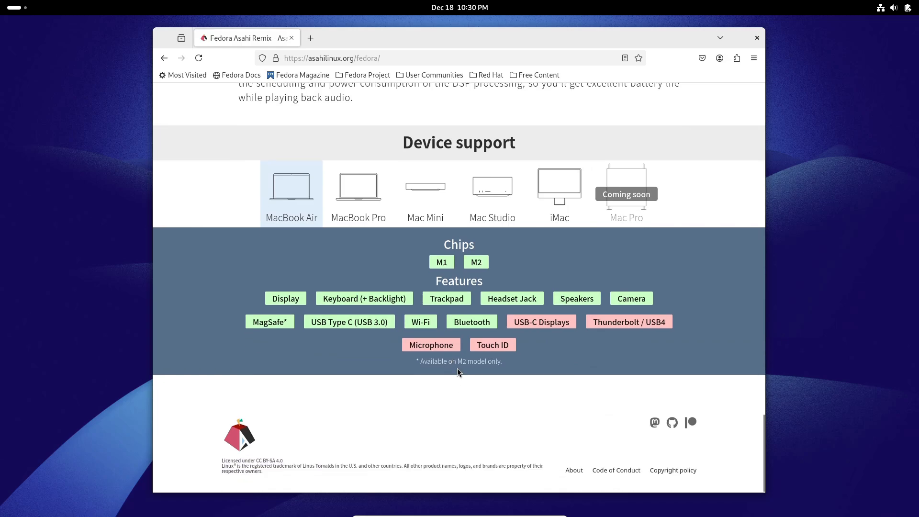
pyautogui.click(358, 194)
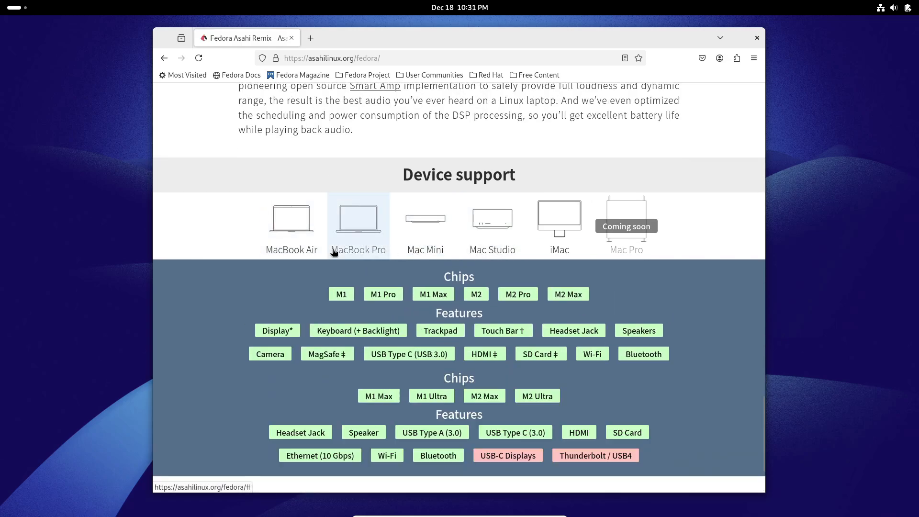
pyautogui.click(558, 226)
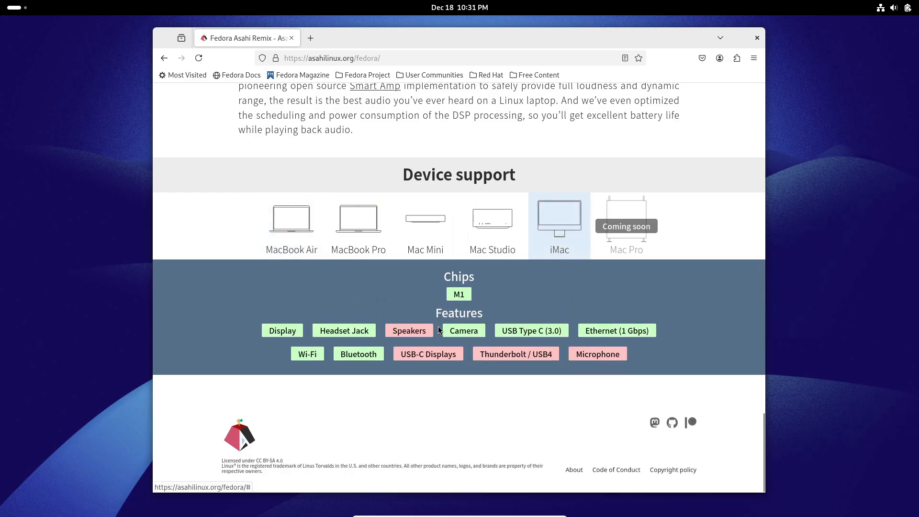
# - Navigate from the page top to the Asahi Linux Community and Contribute pages
pyautogui.scroll(3)
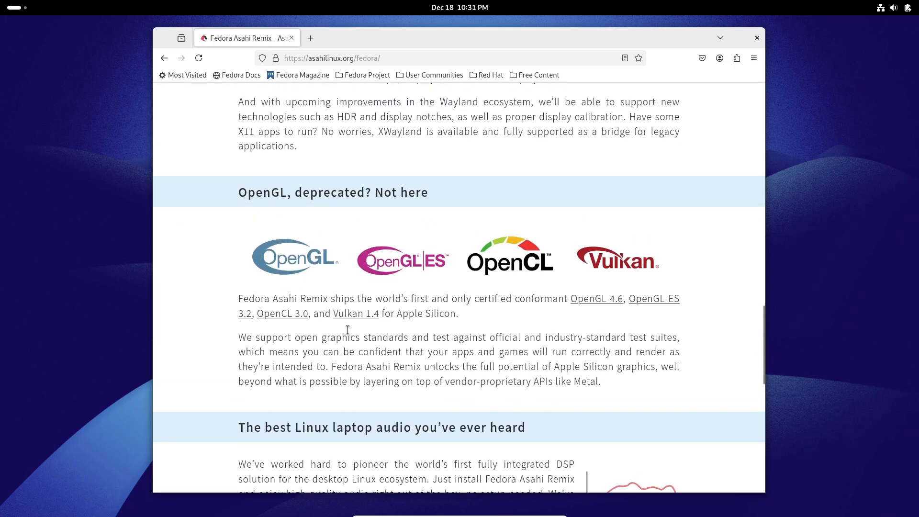
pyautogui.scroll(3)
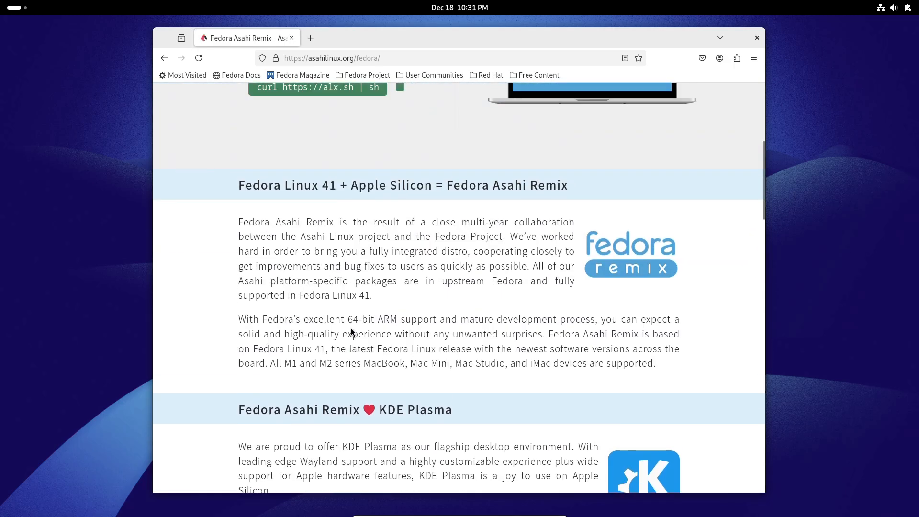
pyautogui.scroll(3)
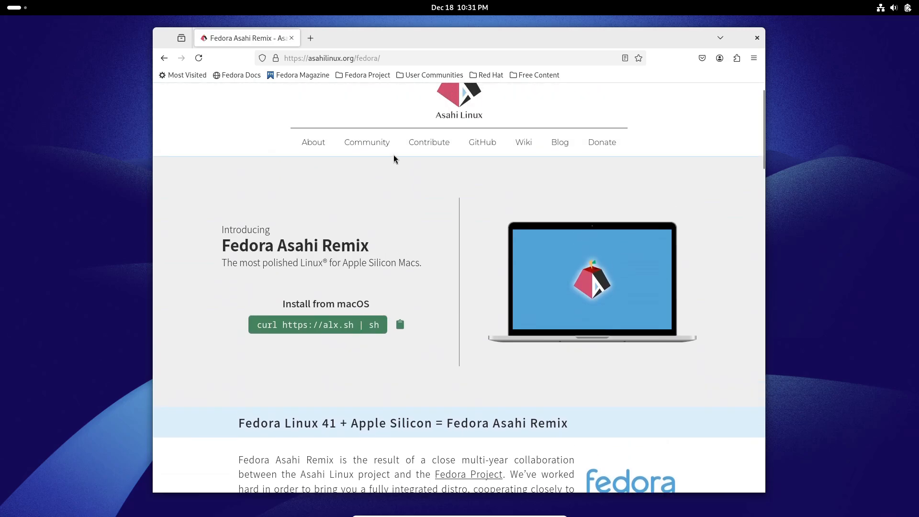
pyautogui.click(367, 142)
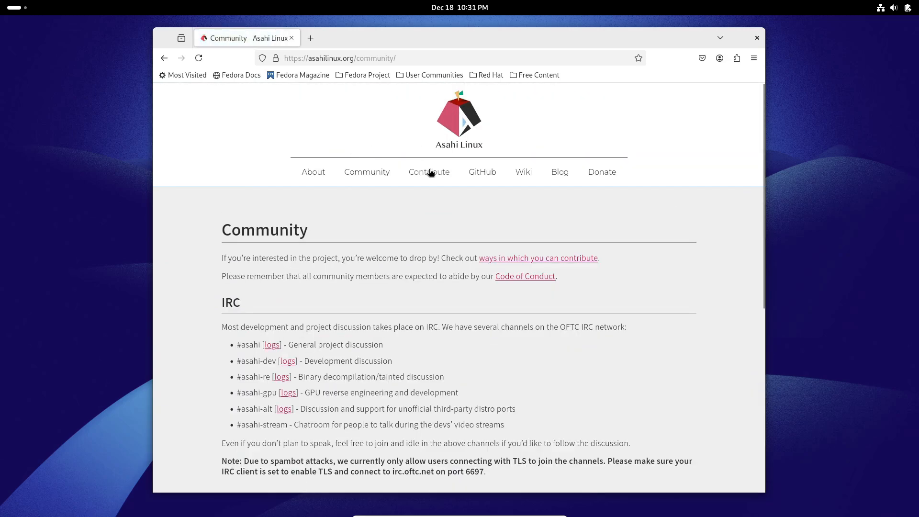
pyautogui.click(429, 171)
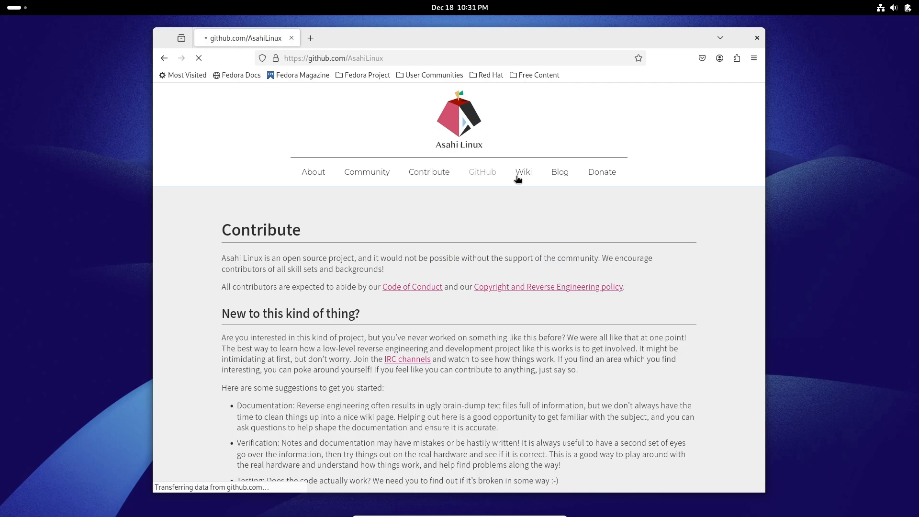
# - Open the Asahi Linux GitHub organization and list its repositories
pyautogui.click(482, 172)
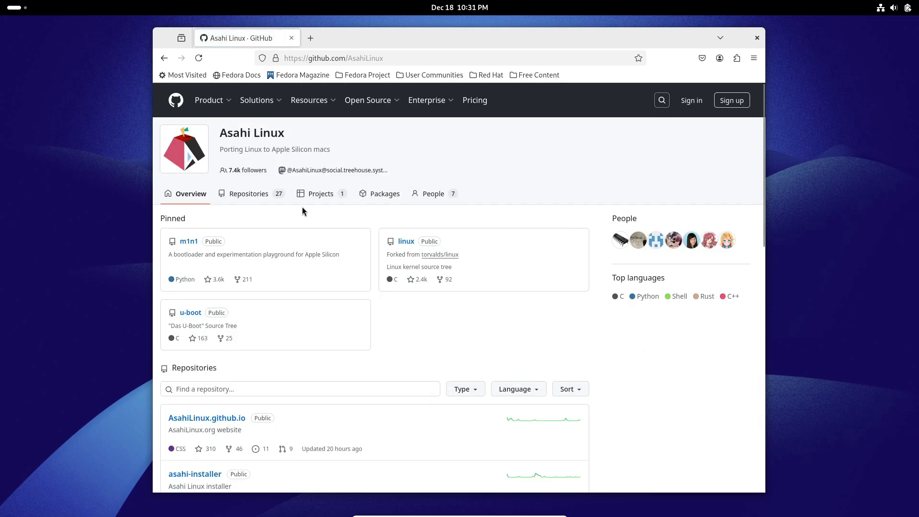
pyautogui.click(248, 193)
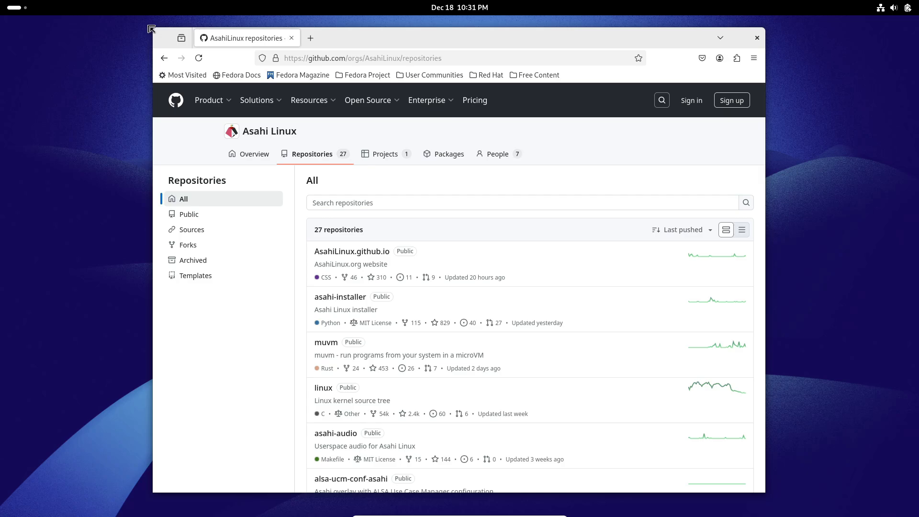
# - View the AsahiLinux.github.io repository's open issues, then return to the organization page
pyautogui.scroll(-3)
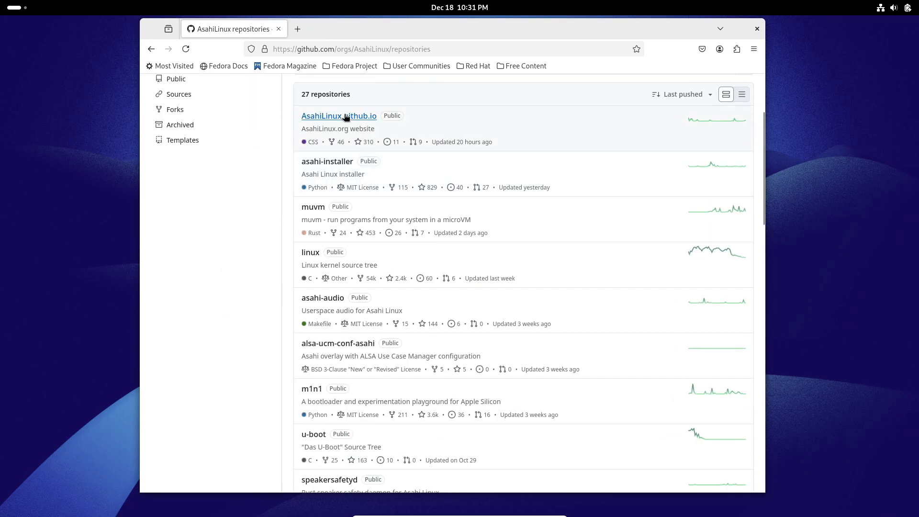
pyautogui.click(338, 115)
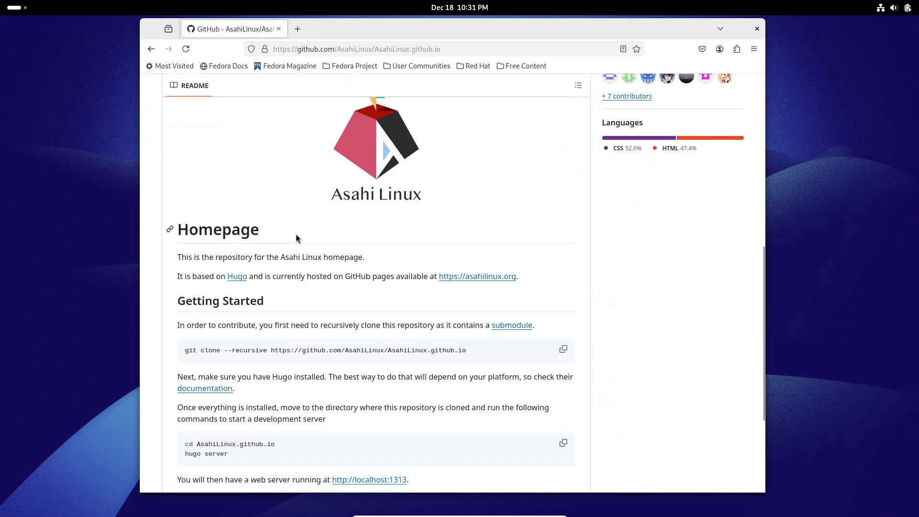
pyautogui.scroll(3)
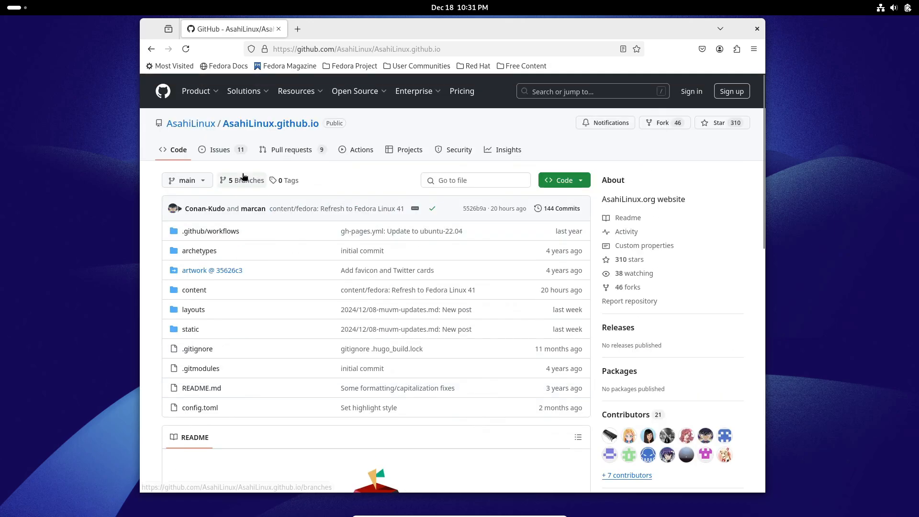
pyautogui.click(220, 149)
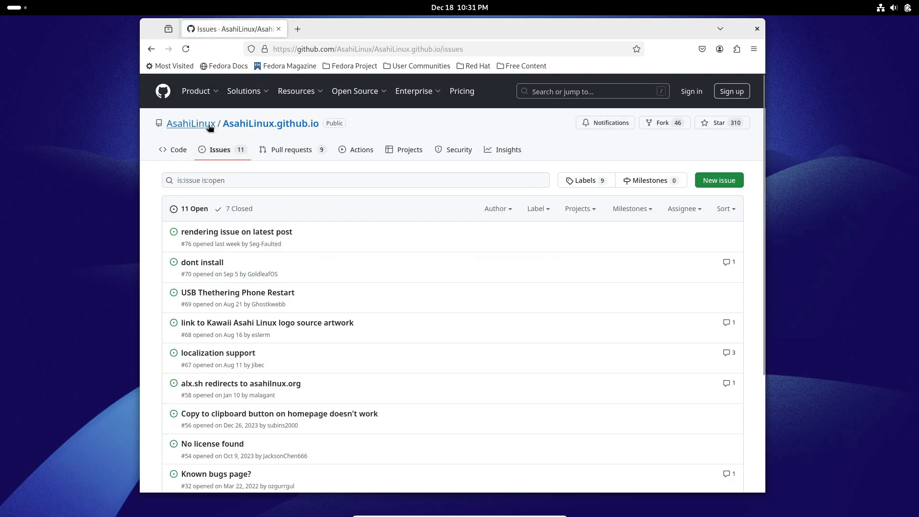
pyautogui.click(190, 124)
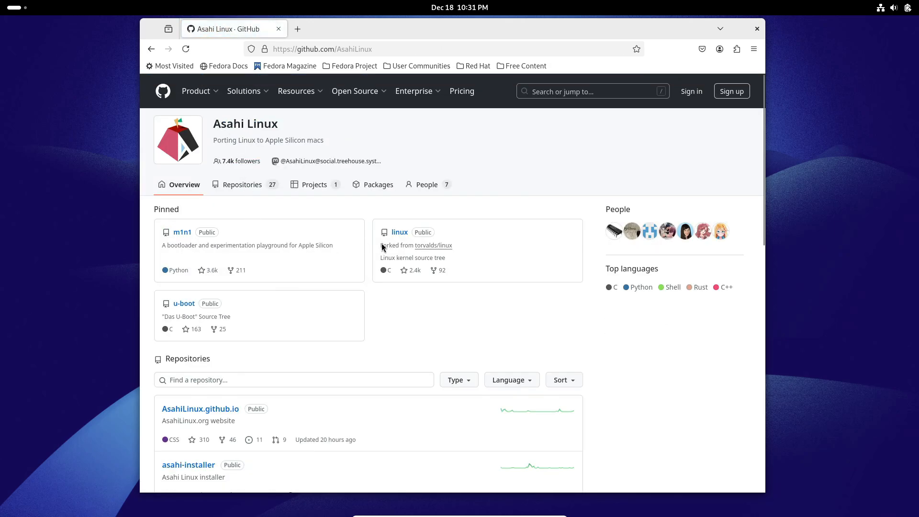
# - Open the asahi-installer repository, skim its README, and return to the organization page
pyautogui.scroll(-3)
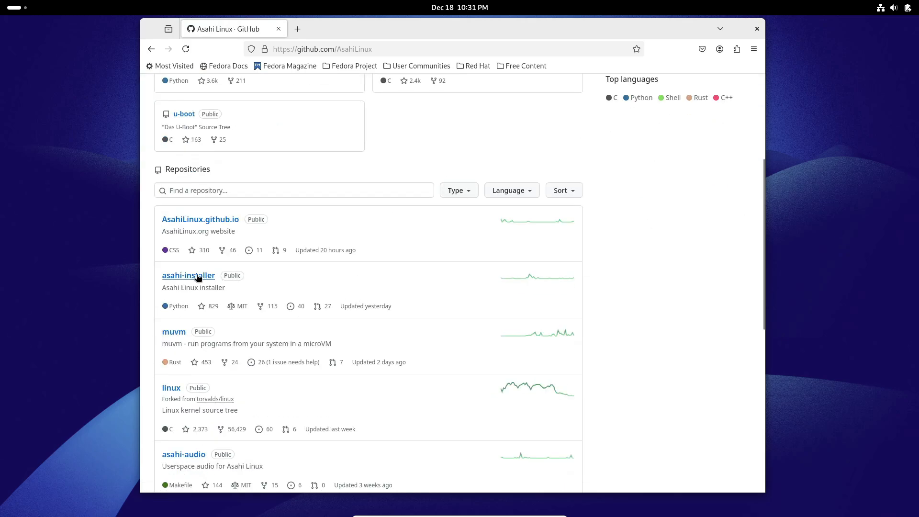
pyautogui.click(189, 276)
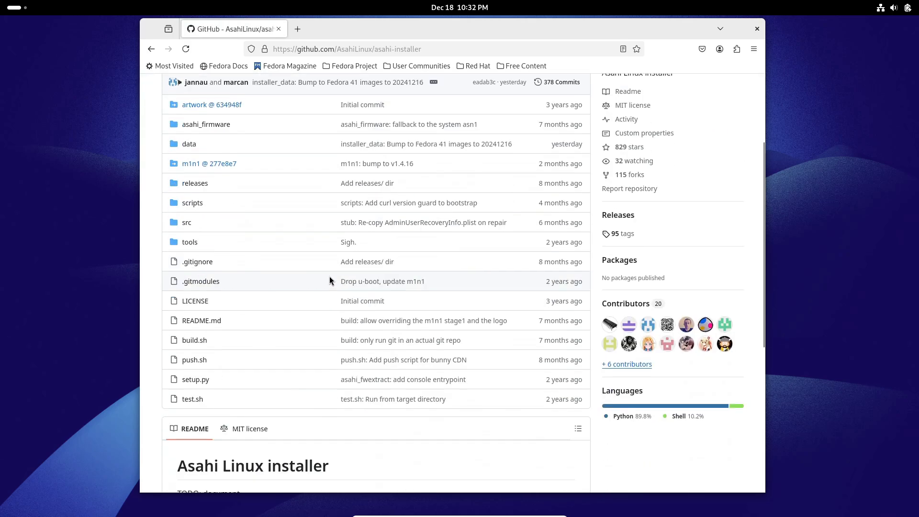
pyautogui.scroll(-3)
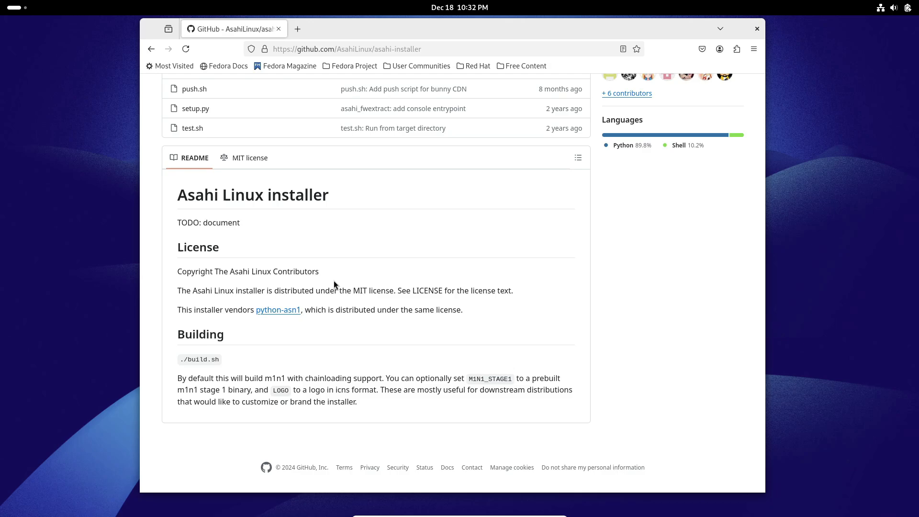
pyautogui.scroll(3)
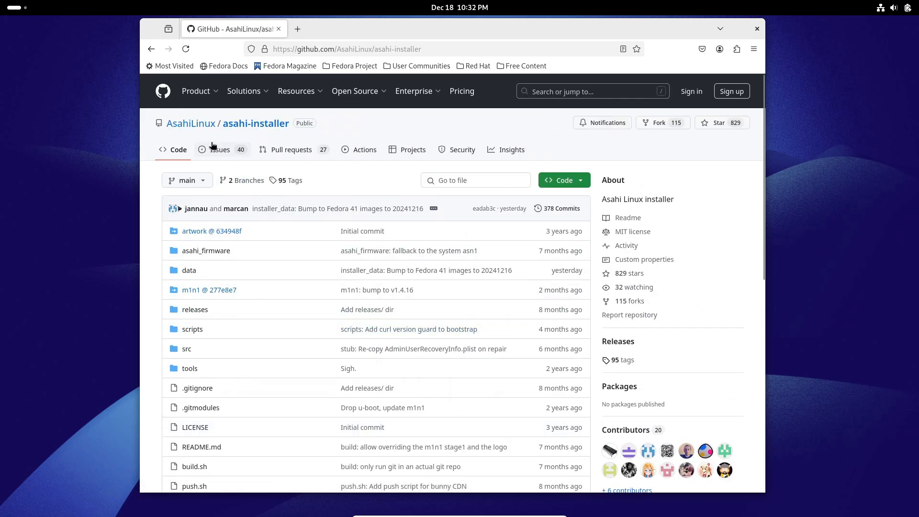
pyautogui.click(191, 124)
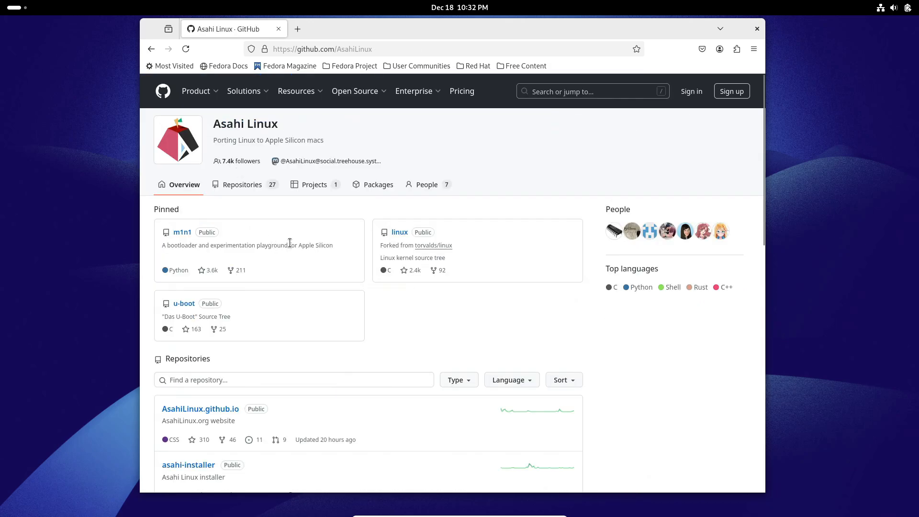
# - Look over the Asahi Linux organization's projects list from its overview page
pyautogui.click(314, 185)
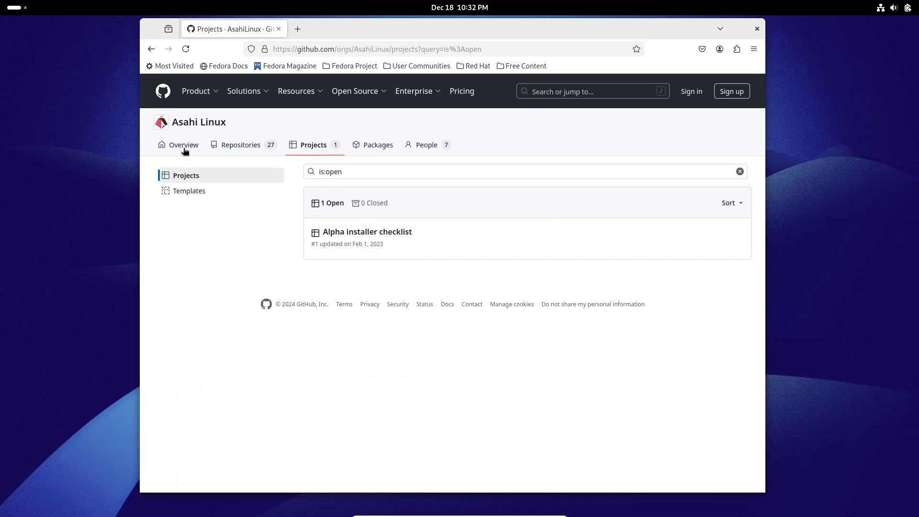
pyautogui.click(183, 145)
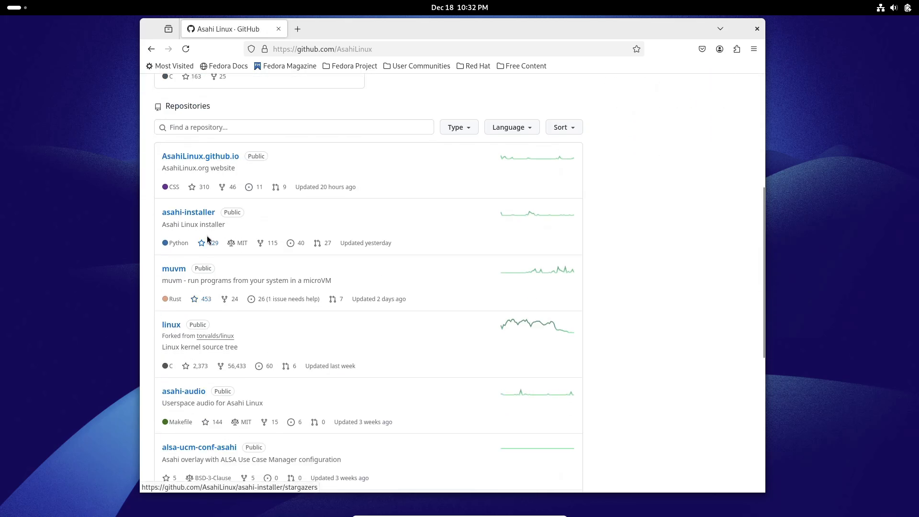
pyautogui.scroll(-3)
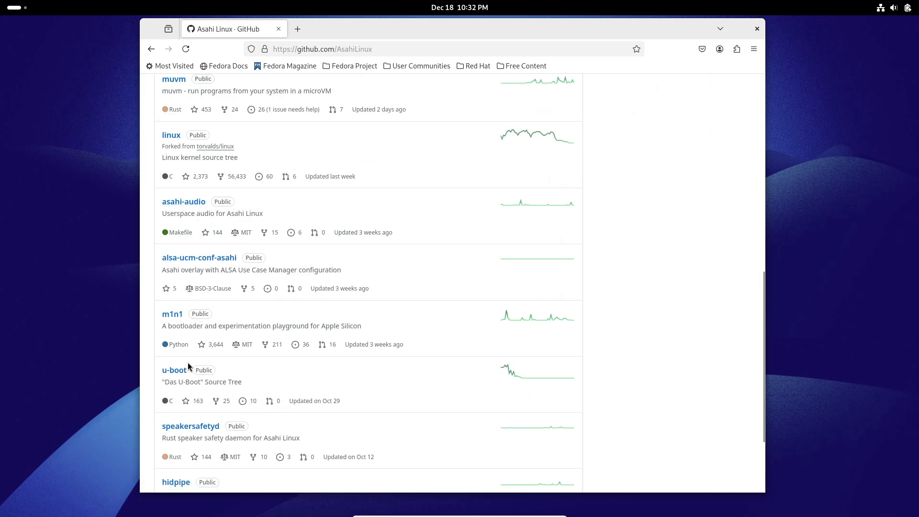
pyautogui.scroll(3)
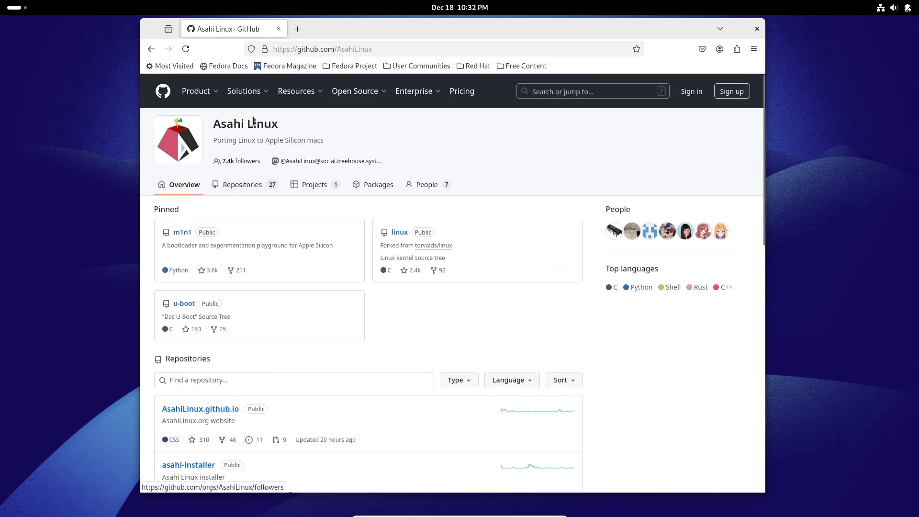
pyautogui.click(314, 184)
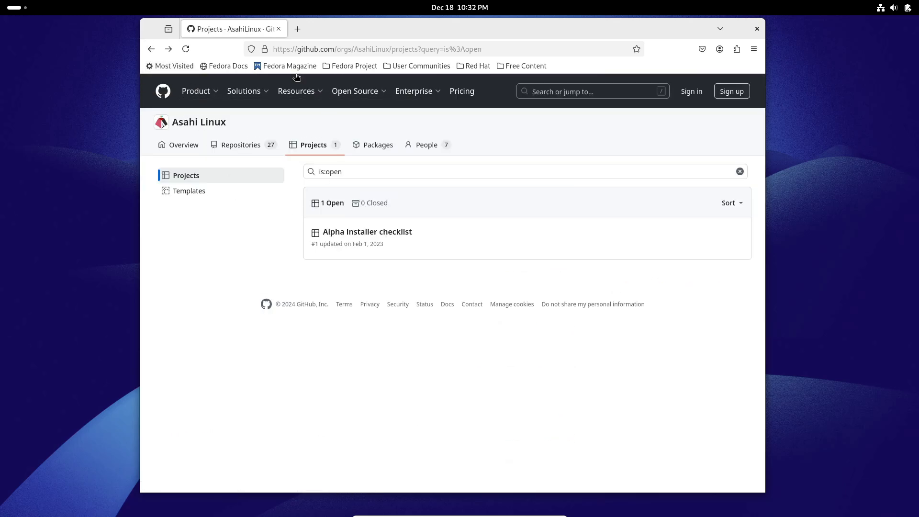
# - Go back through the AsahiLinux.github.io issues and repository to the asahilinux.org Contribute page
pyautogui.click(151, 49)
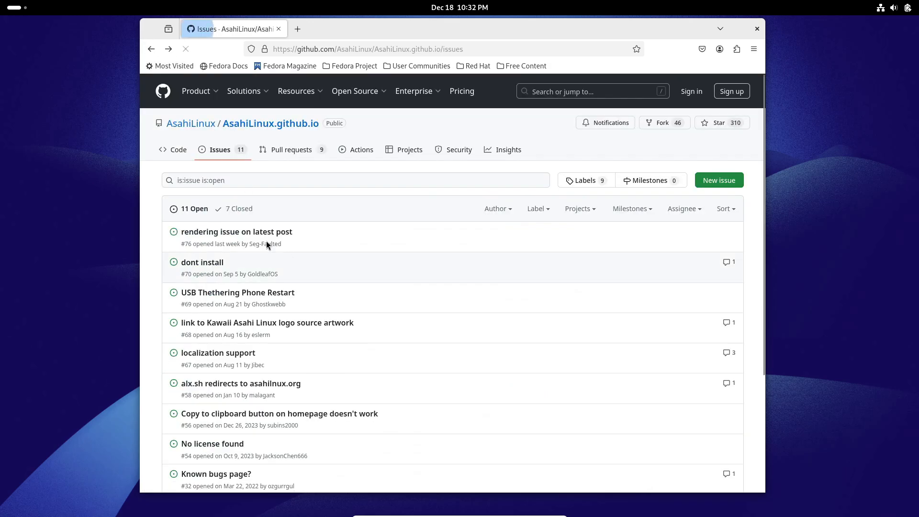
pyautogui.click(152, 49)
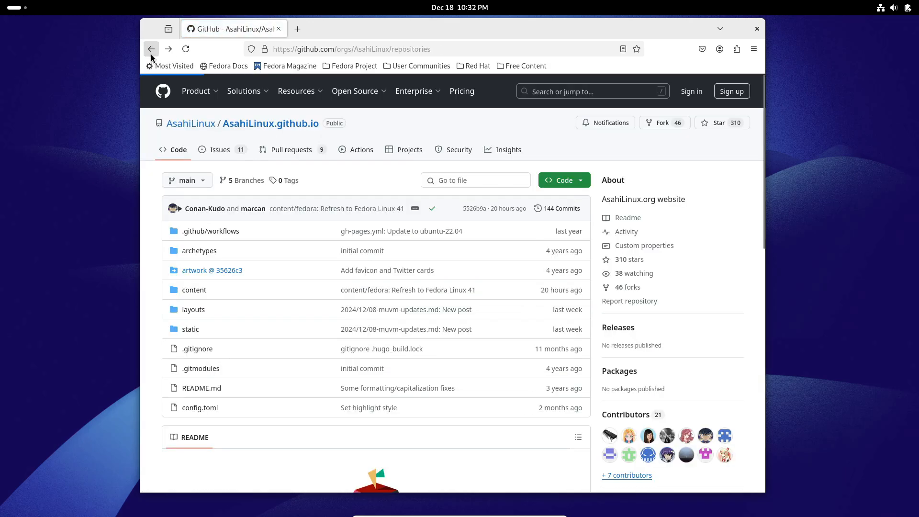
pyautogui.click(151, 49)
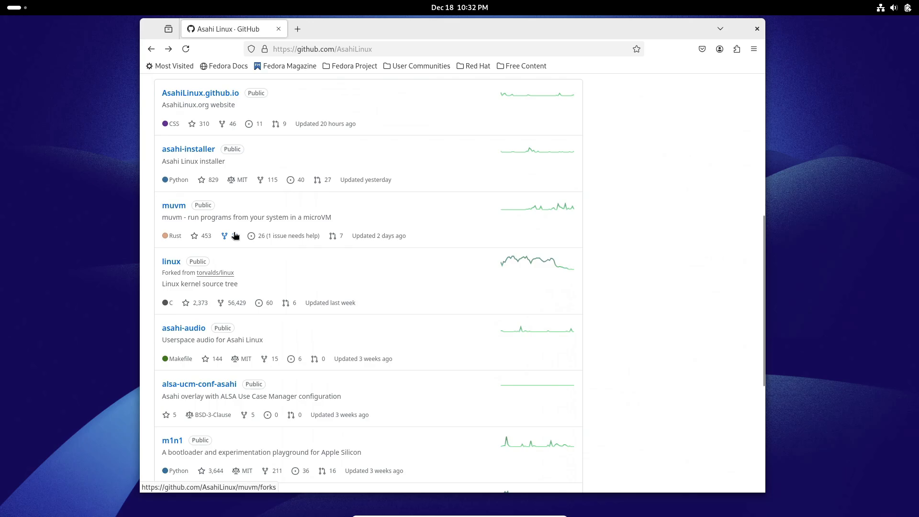
pyautogui.scroll(-3)
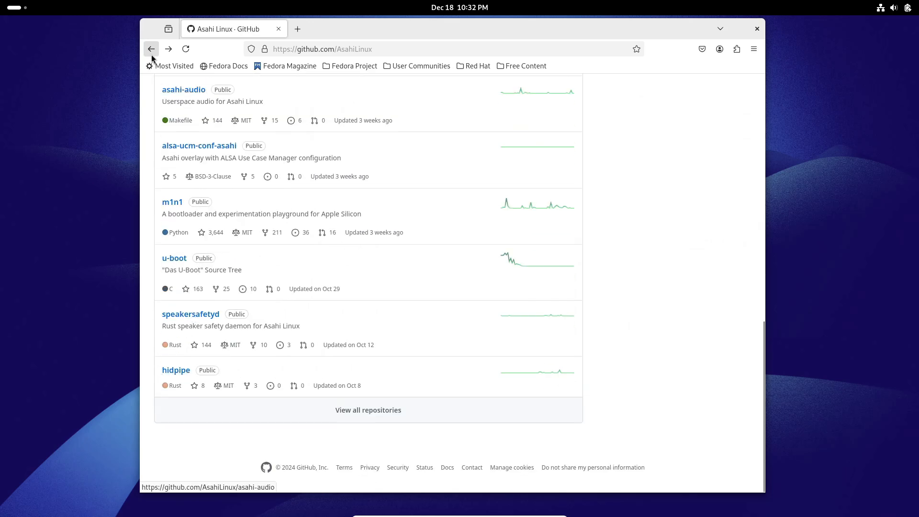
pyautogui.click(151, 48)
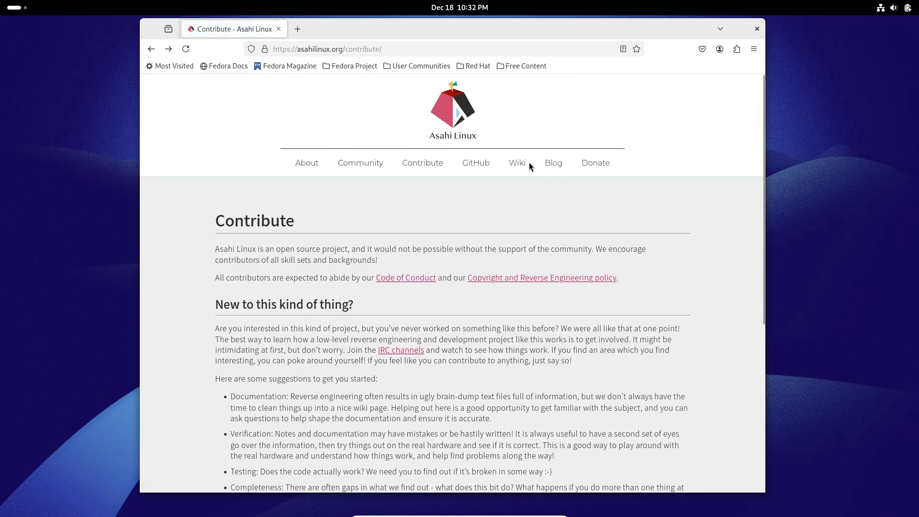
# - Visit the Asahi Linux wiki and the first Alpha Release post, then return to the home page
pyautogui.click(516, 163)
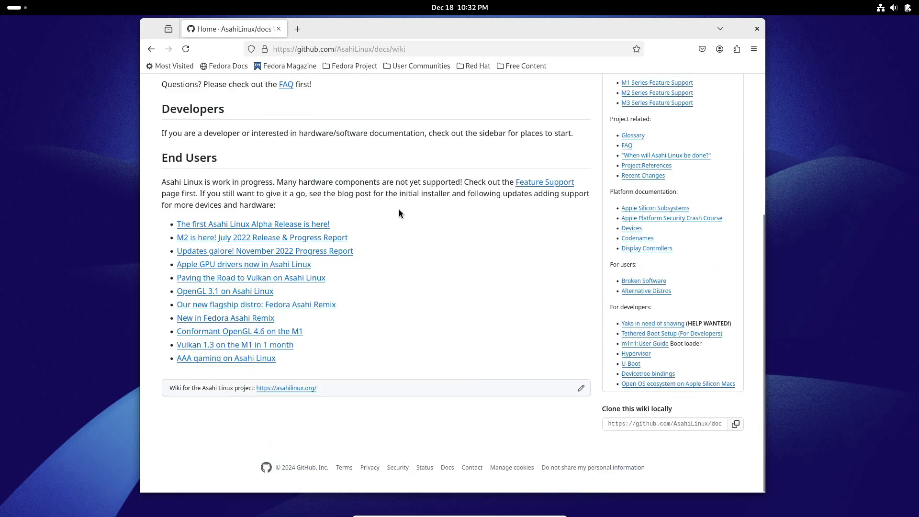
pyautogui.scroll(3)
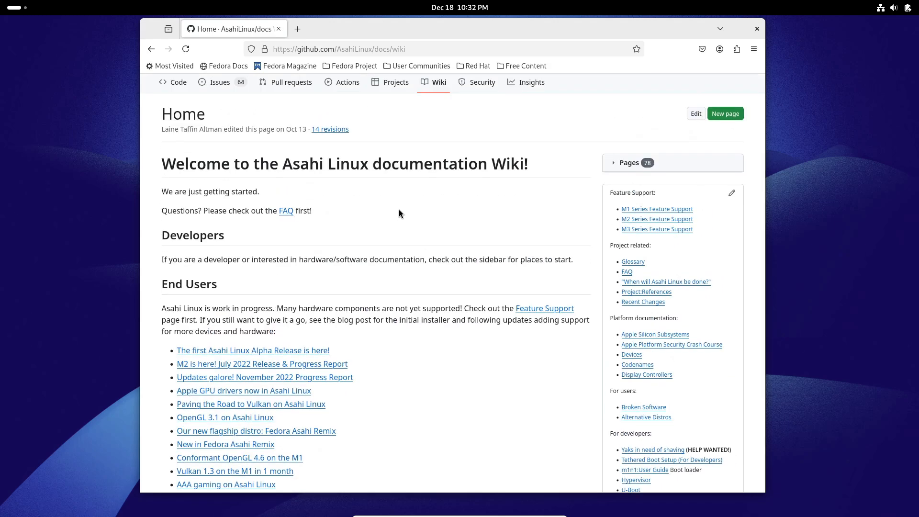
pyautogui.scroll(-3)
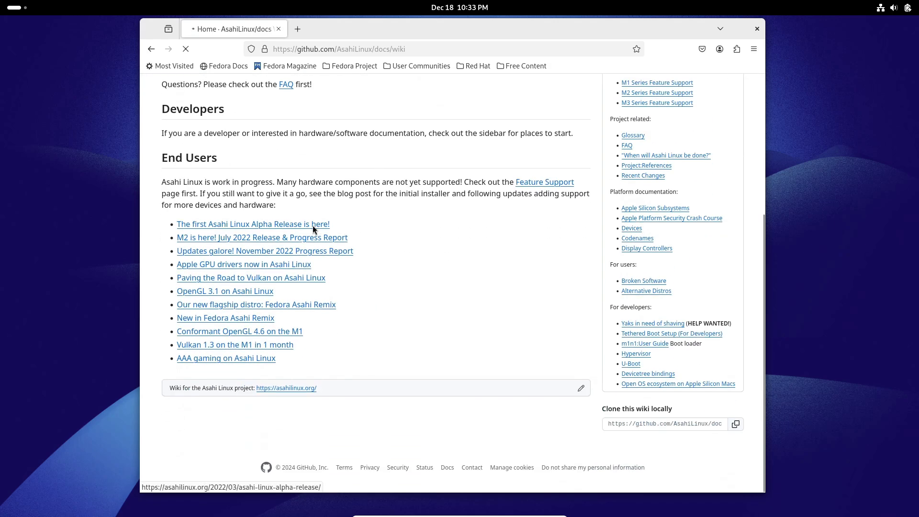
pyautogui.click(251, 224)
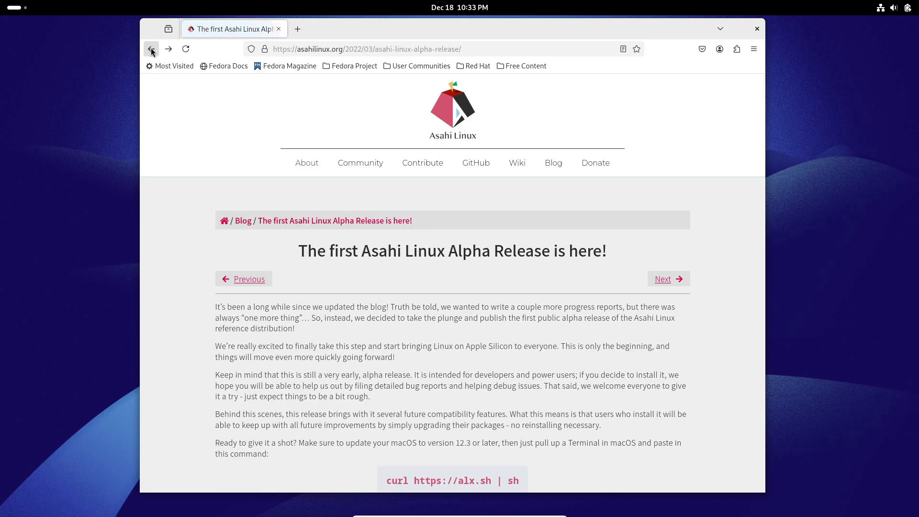
pyautogui.click(151, 49)
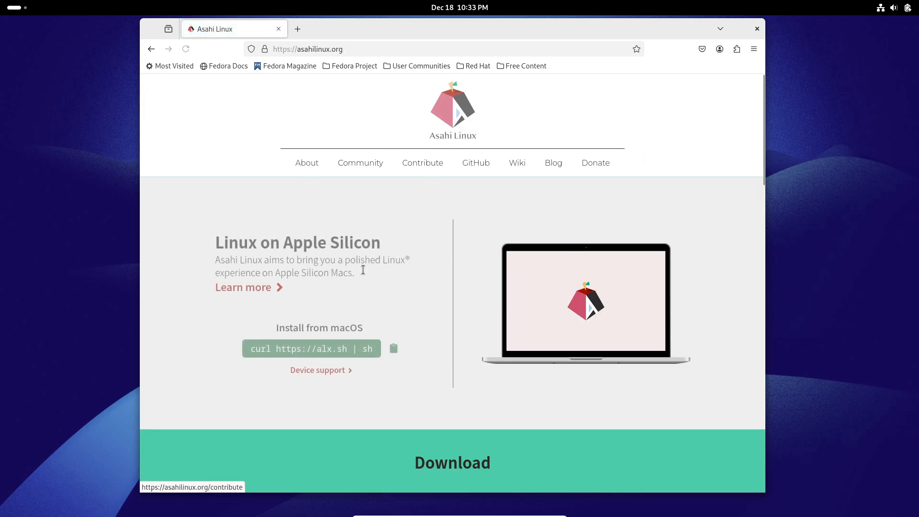
pyautogui.moveTo(369, 273)
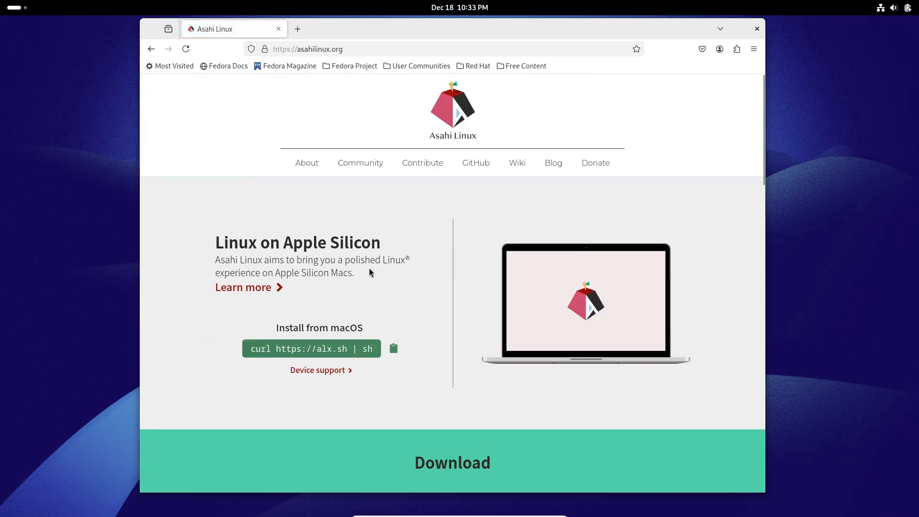
# - Open the Fedora Asahi Remix announcement from the home page
pyautogui.scroll(-3)
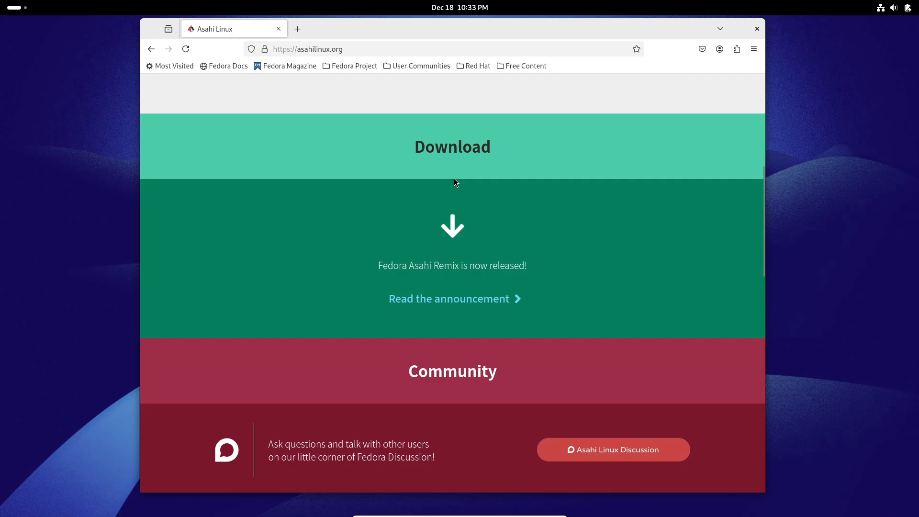
pyautogui.scroll(-3)
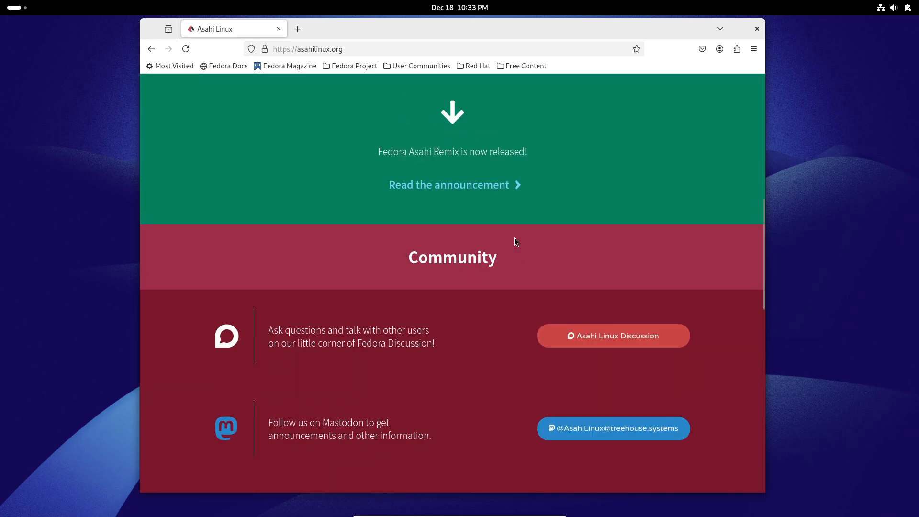
pyautogui.scroll(3)
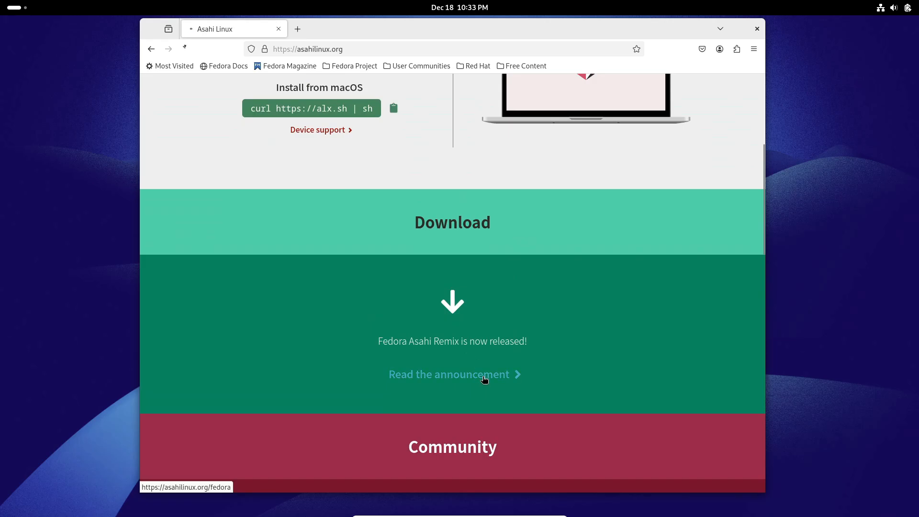
pyautogui.click(449, 374)
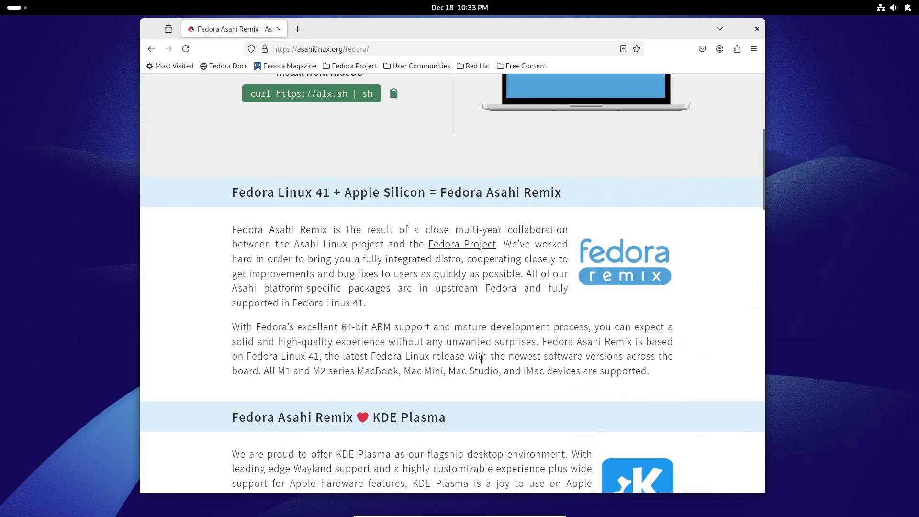
# - Scroll the Fedora Asahi Remix page to show MacBook Air device support, then return to the top
pyautogui.scroll(-3)
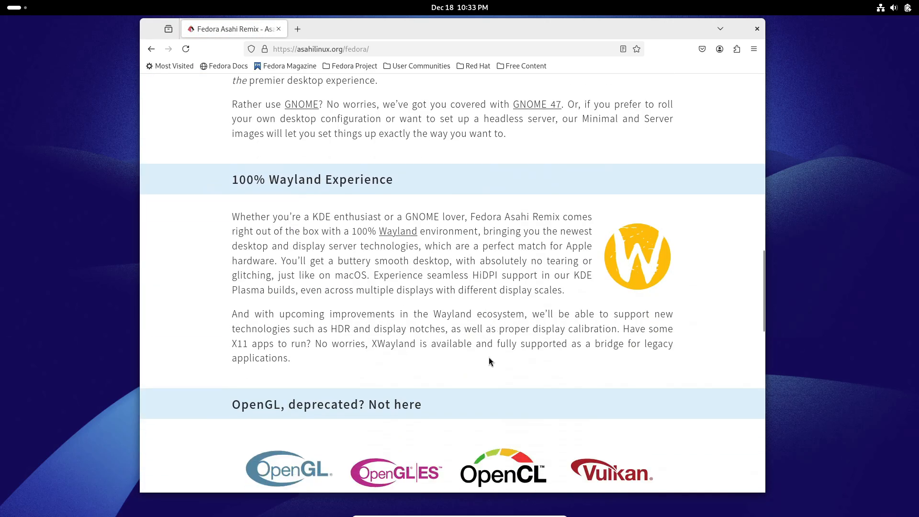
pyautogui.scroll(-3)
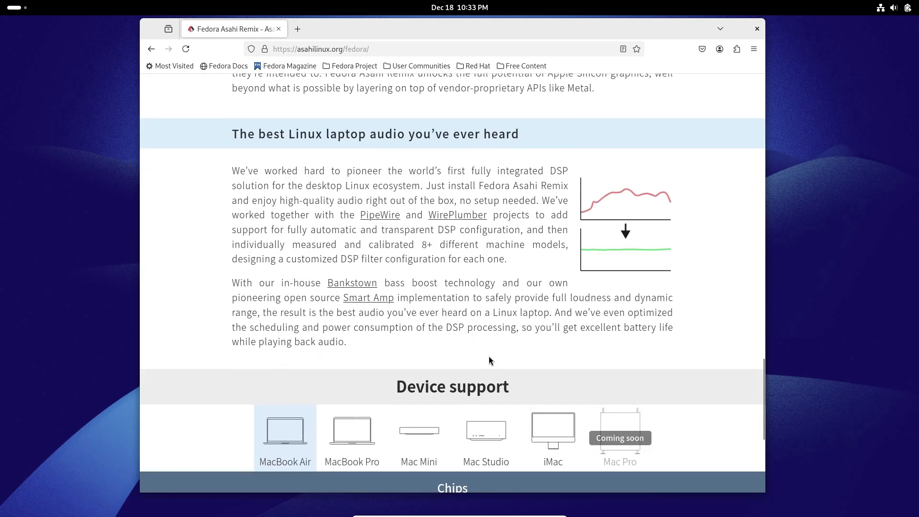
pyautogui.scroll(-3)
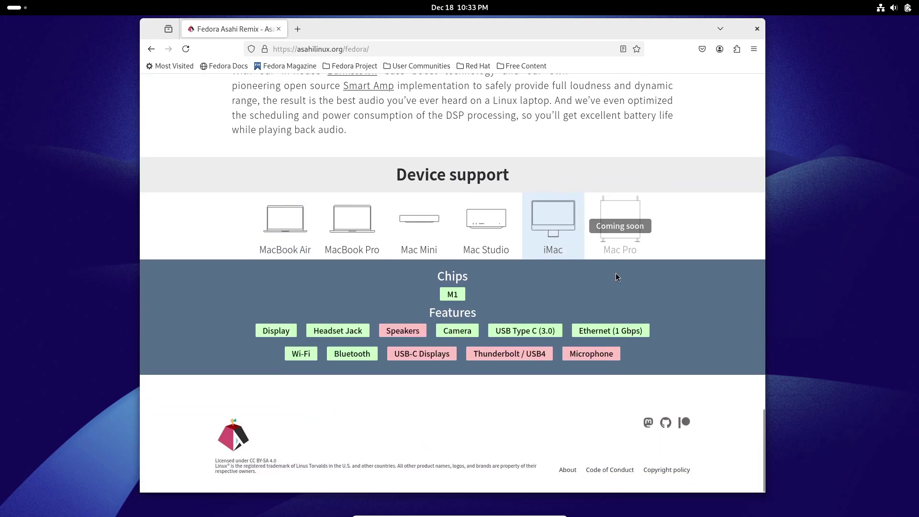
pyautogui.click(285, 225)
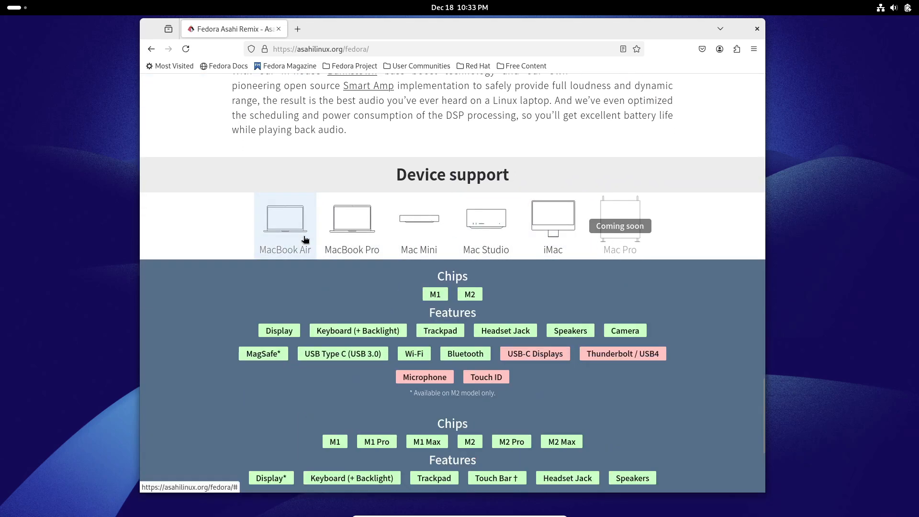
pyautogui.scroll(3)
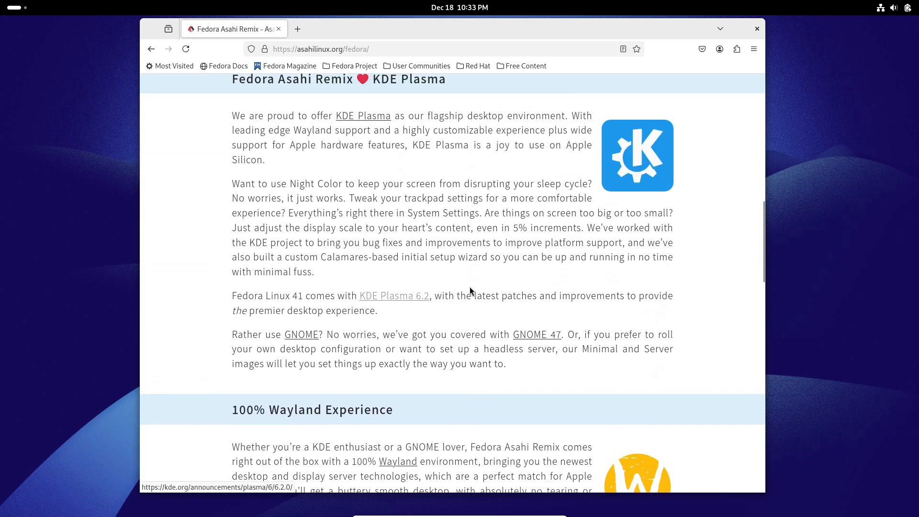
pyautogui.scroll(3)
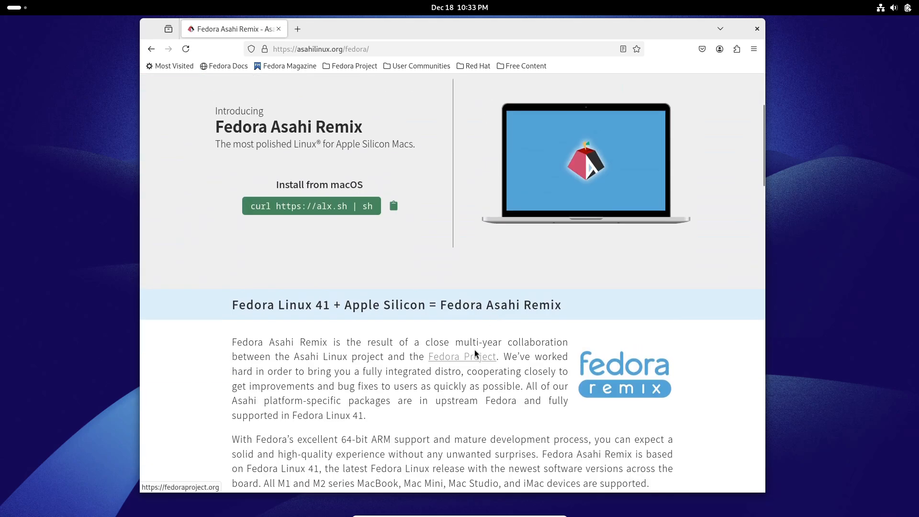
pyautogui.scroll(3)
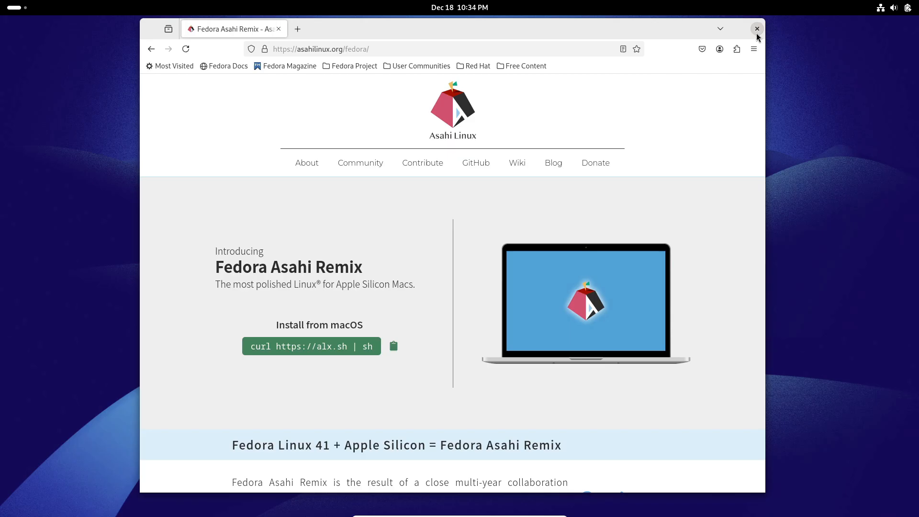